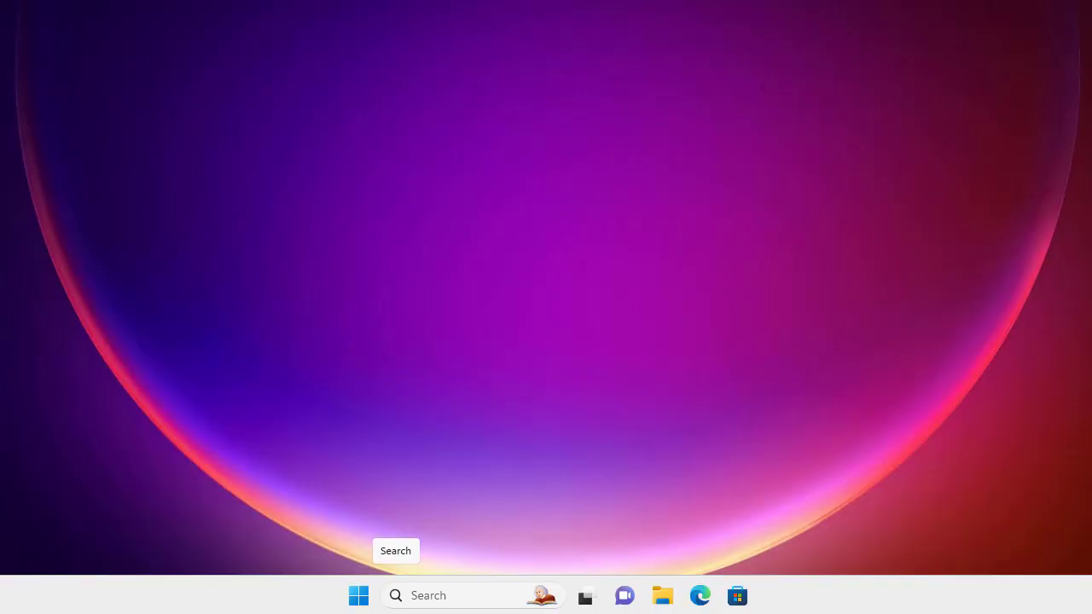
mouse_move(1072, 170)
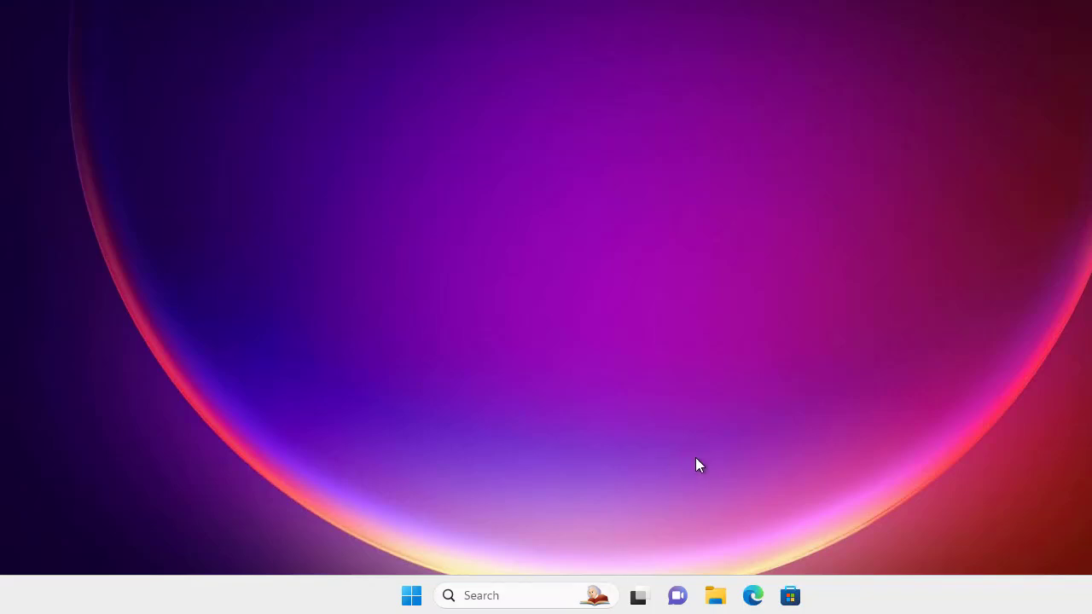
mouse_move(701, 462)
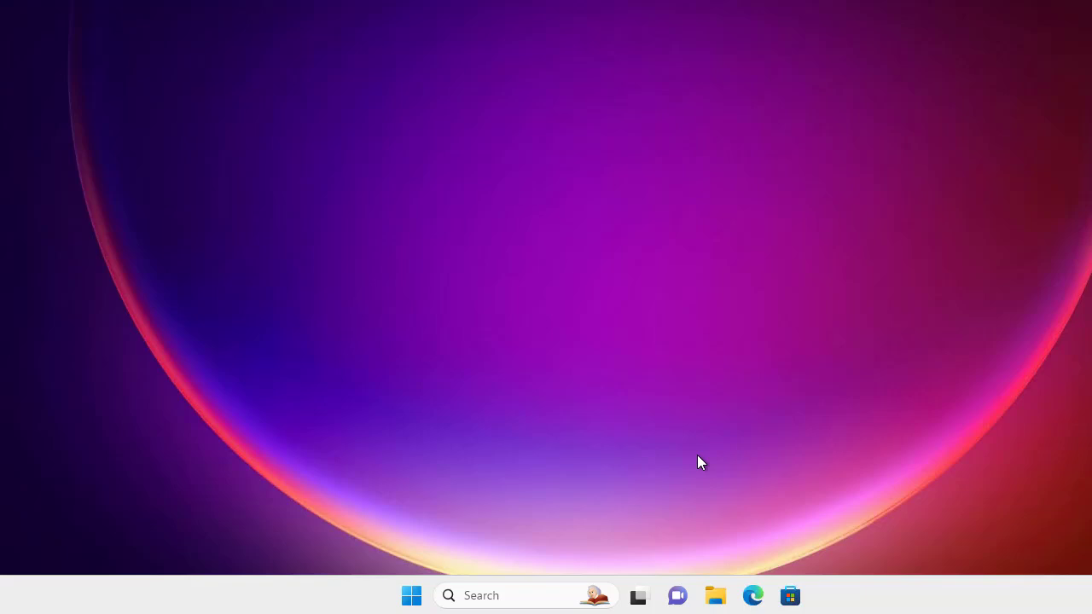
mouse_move(693, 331)
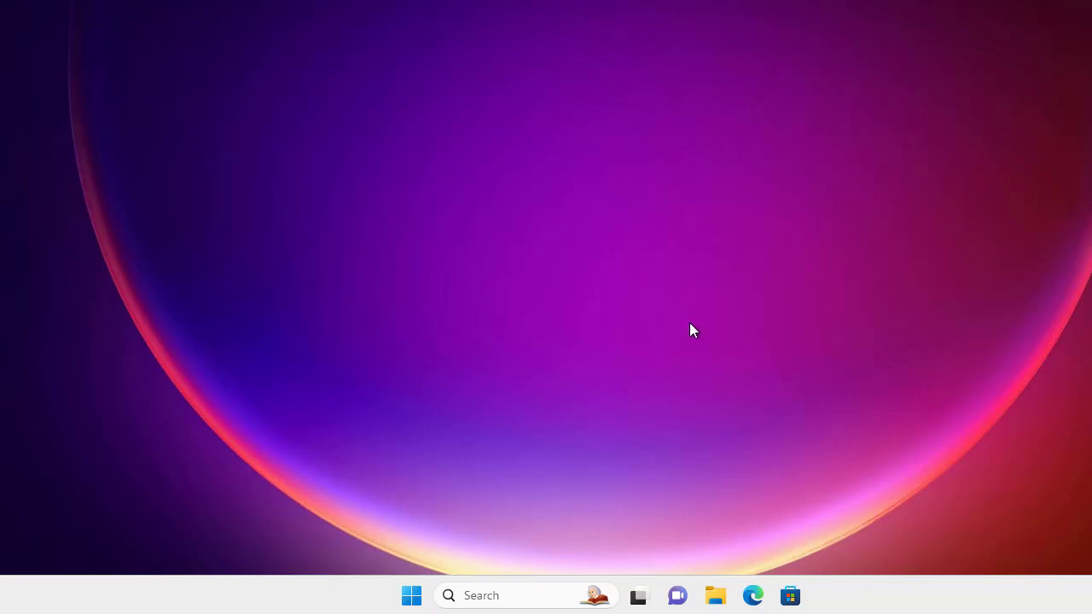
mouse_move(693, 331)
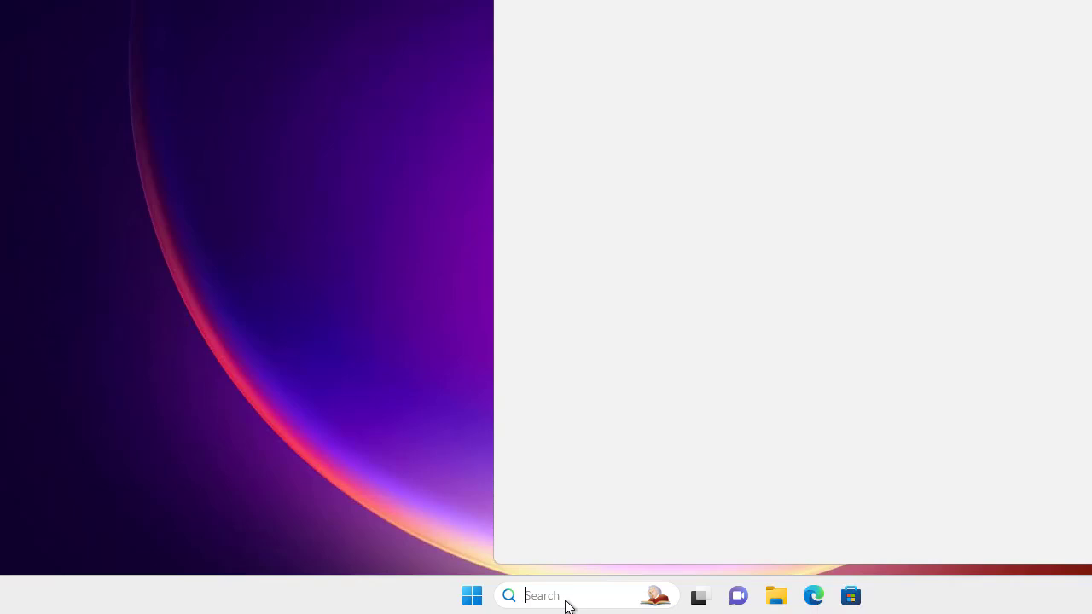
Step: Search the taskbar for 'windows' and launch Windows Defender Firewall with Advanced Security
type("windows")
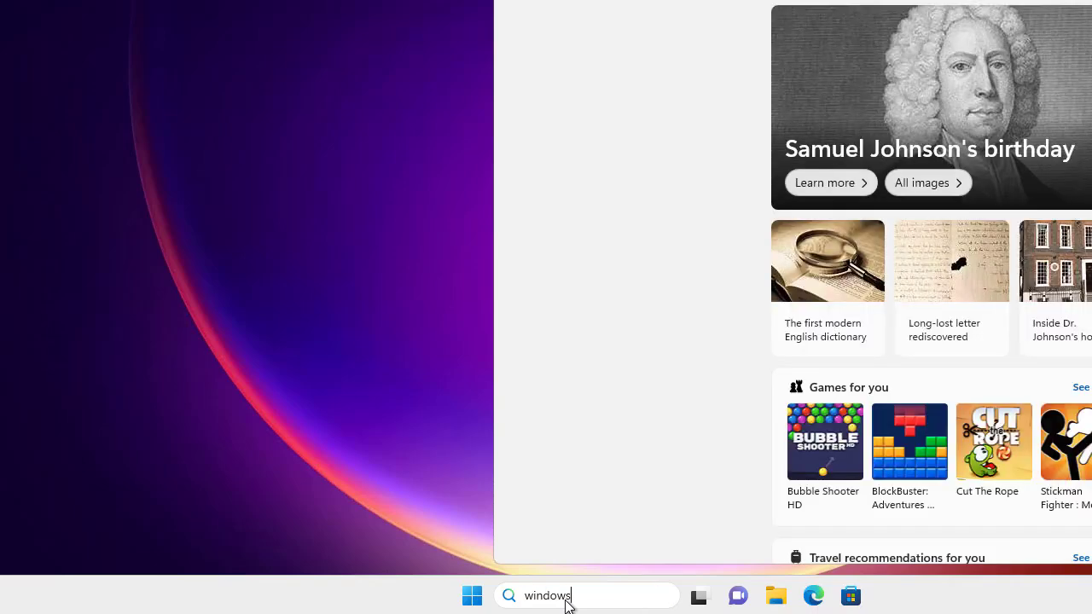
left_click(587, 596)
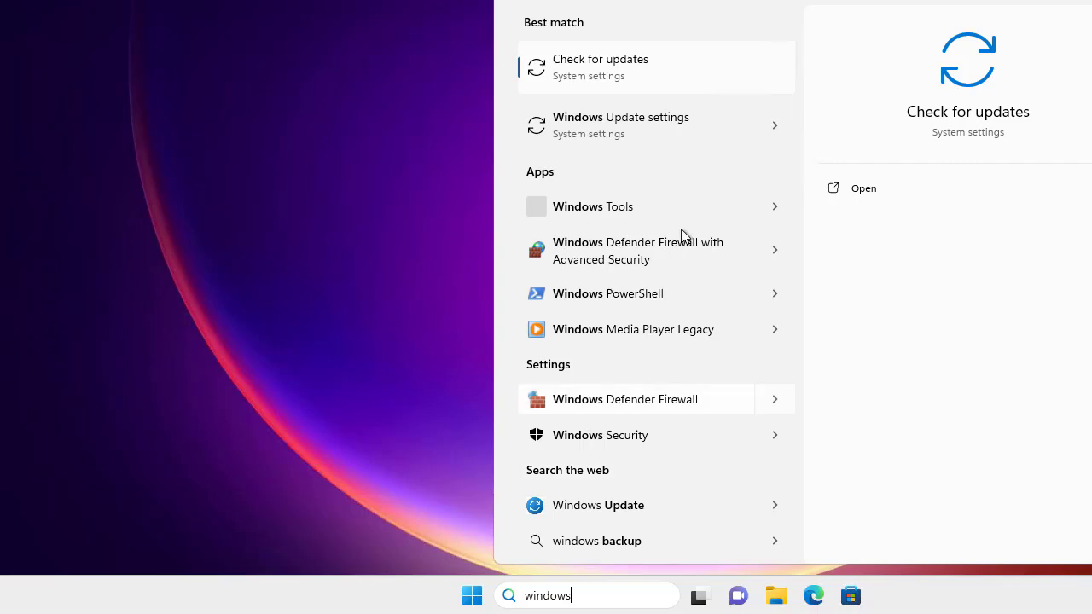
mouse_move(657, 249)
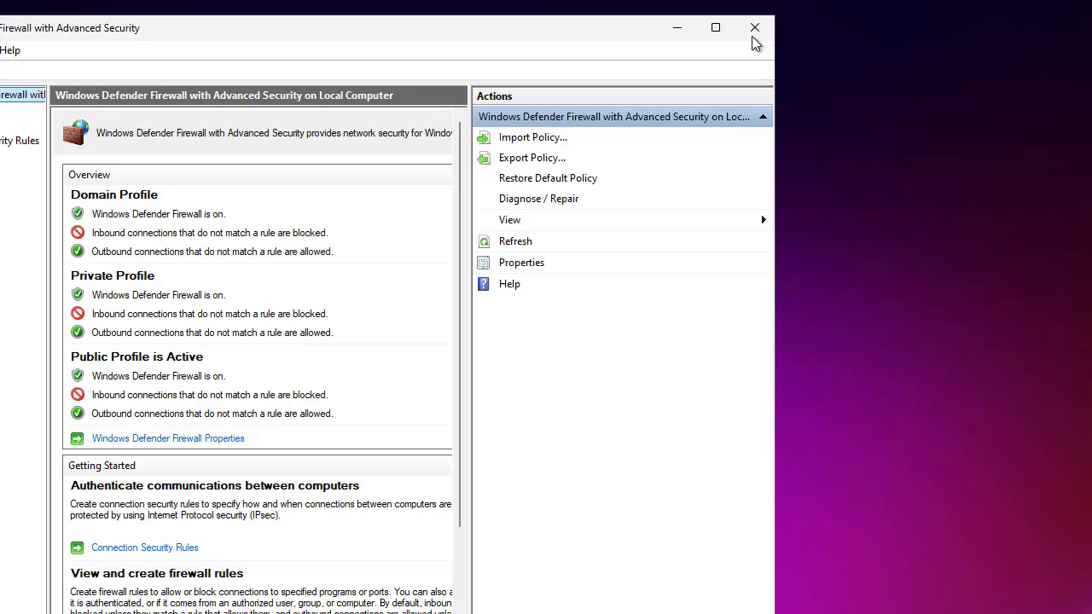
Step: Close the firewall console and bring up the Start button's system shortcut menu
left_click(750, 27)
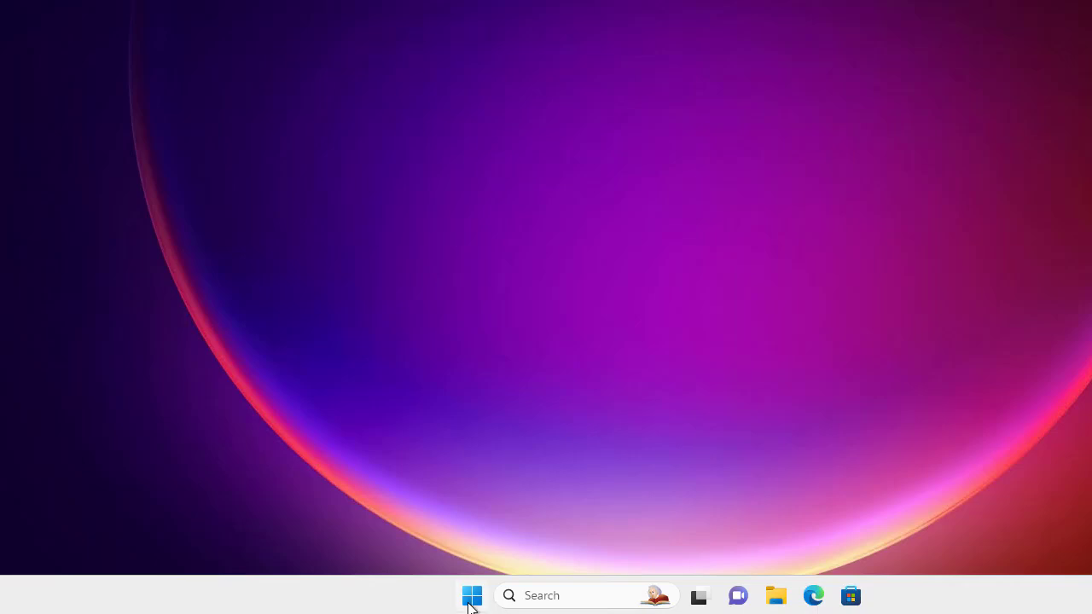
right_click(471, 596)
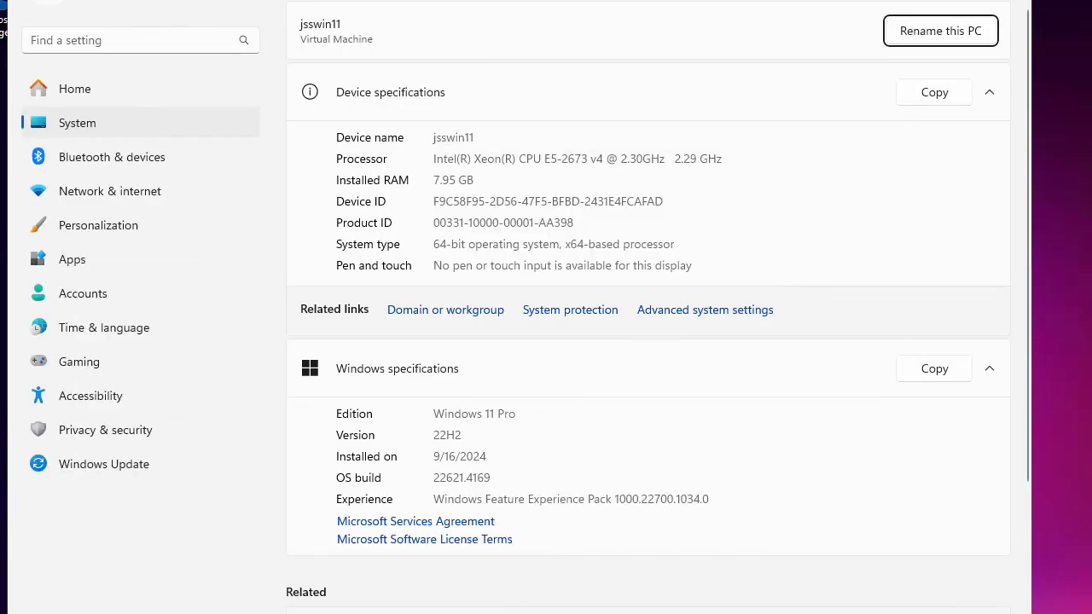
Step: Search Settings for 'device' and go to the Device security page
left_click(127, 41)
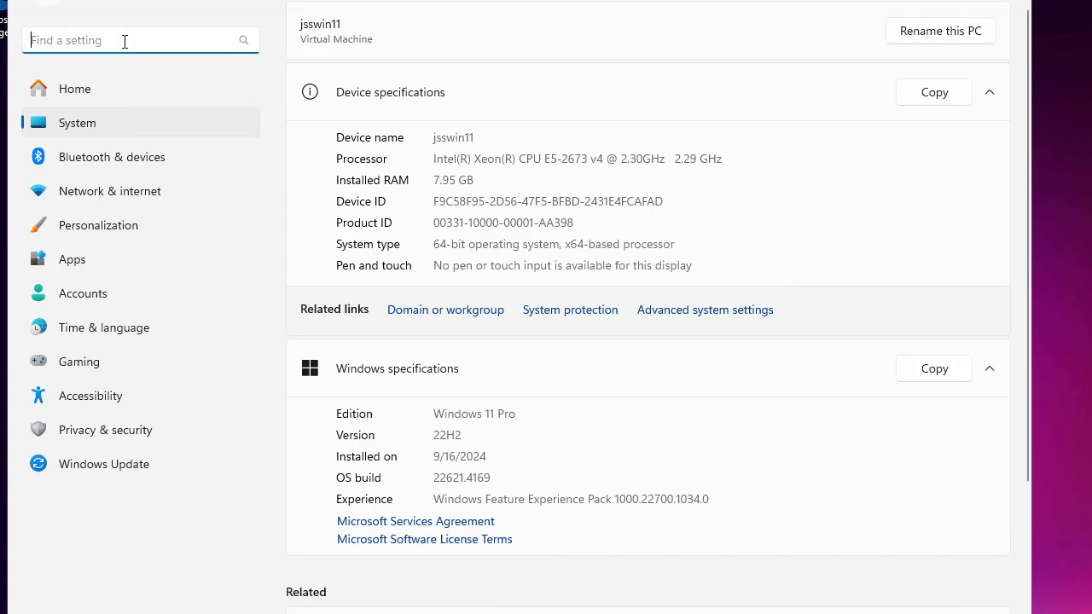
type("device secu")
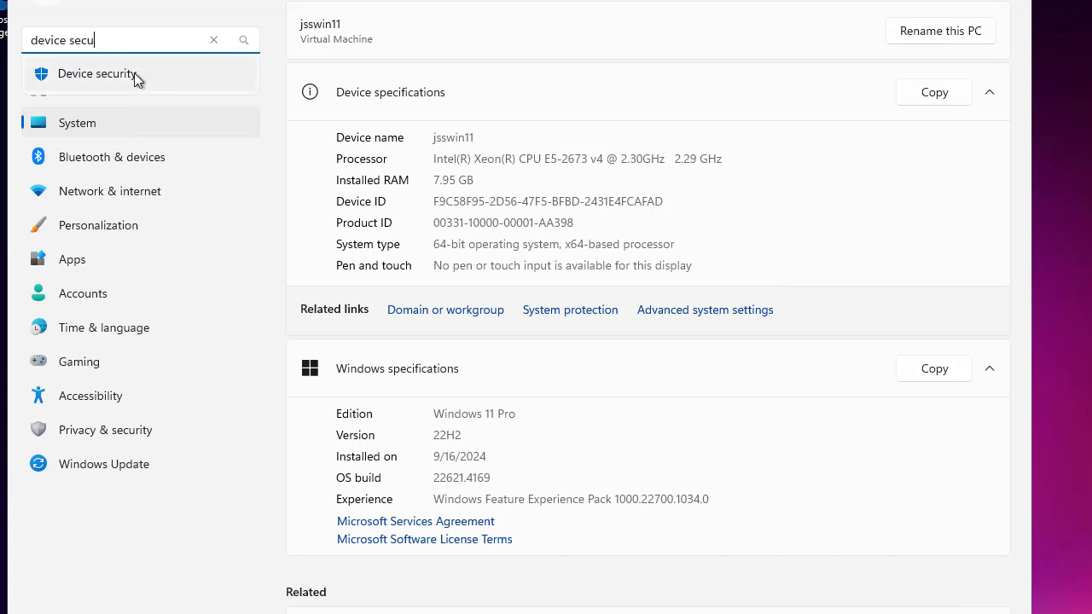
left_click(96, 73)
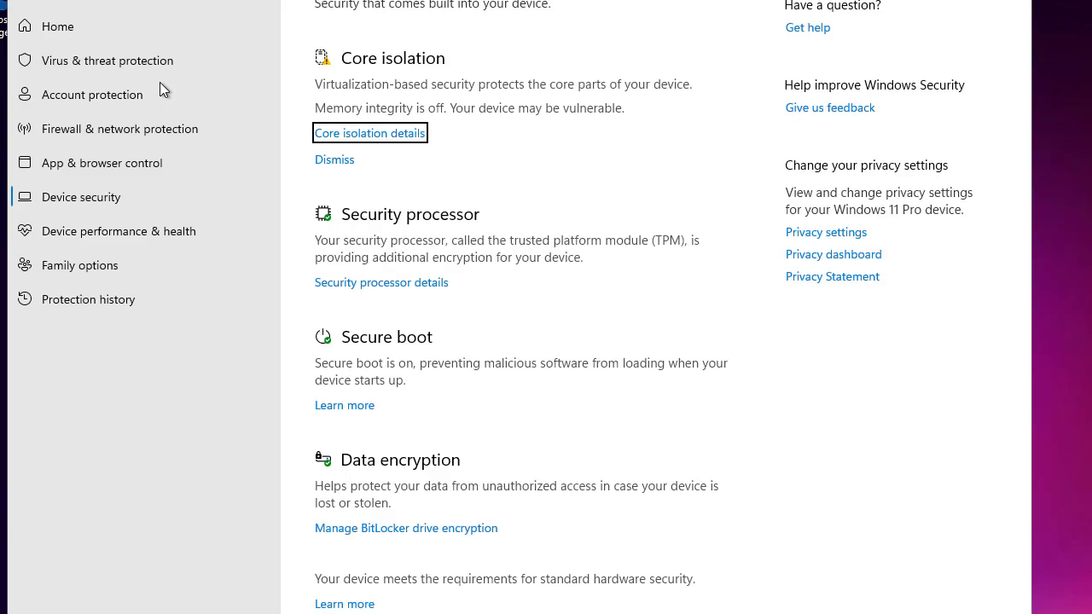
mouse_move(427, 165)
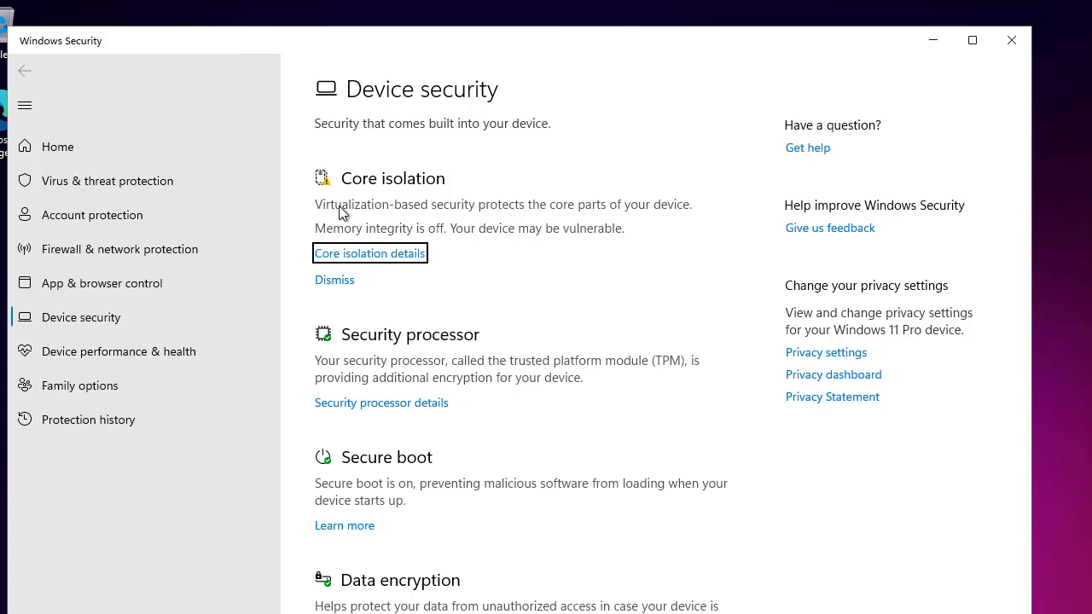
mouse_move(415, 217)
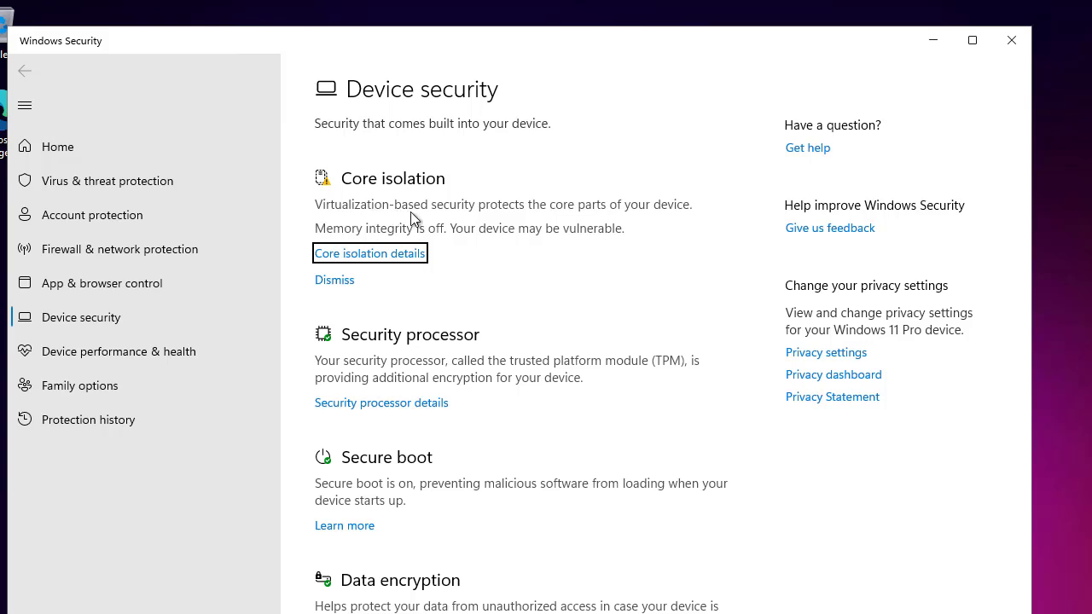
mouse_move(540, 219)
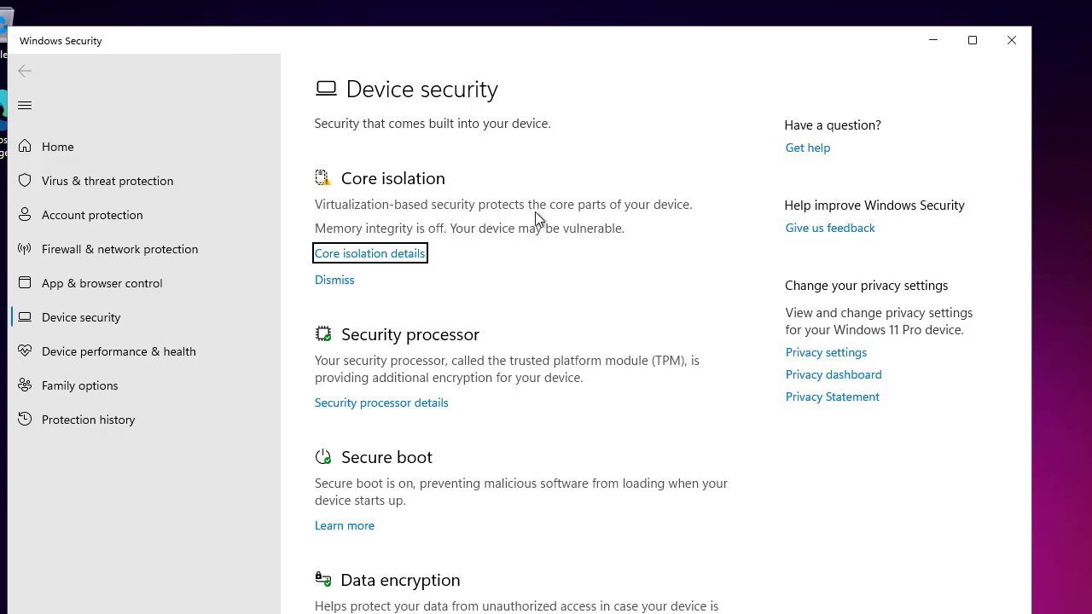
mouse_move(538, 232)
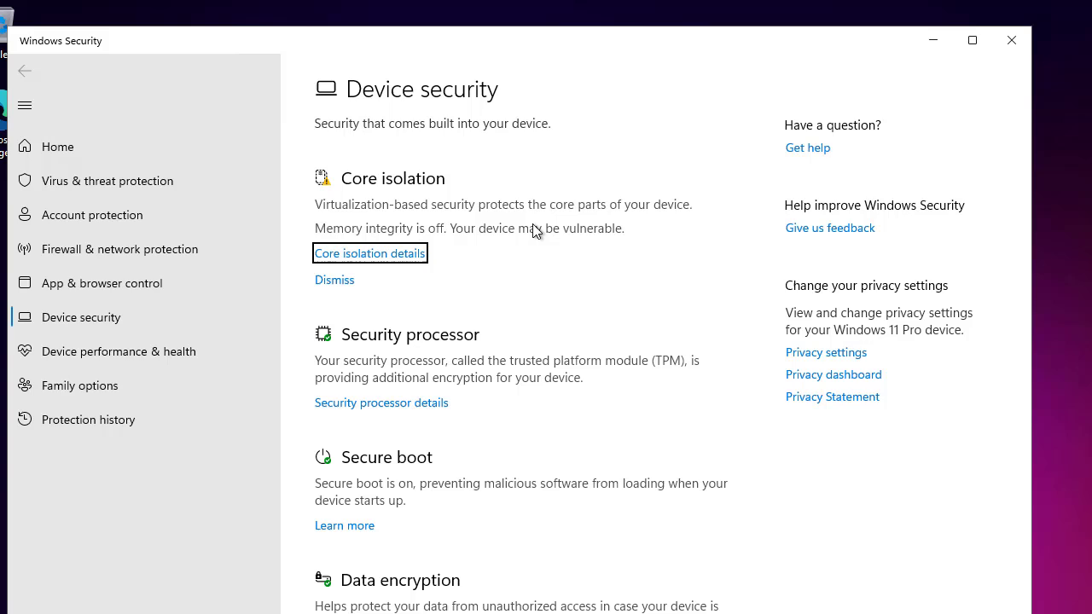
mouse_move(475, 241)
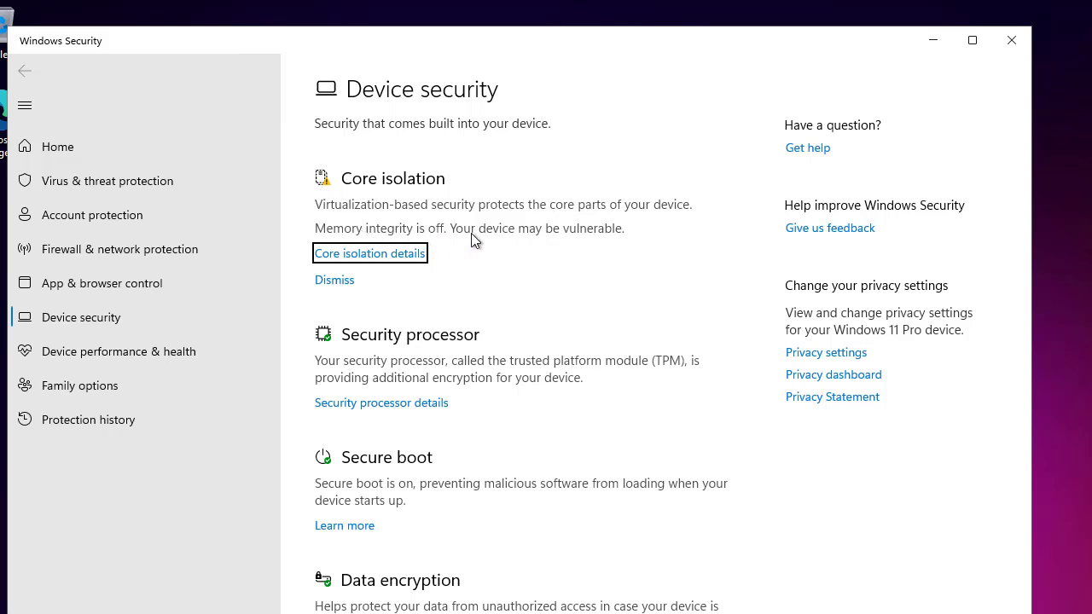
mouse_move(383, 266)
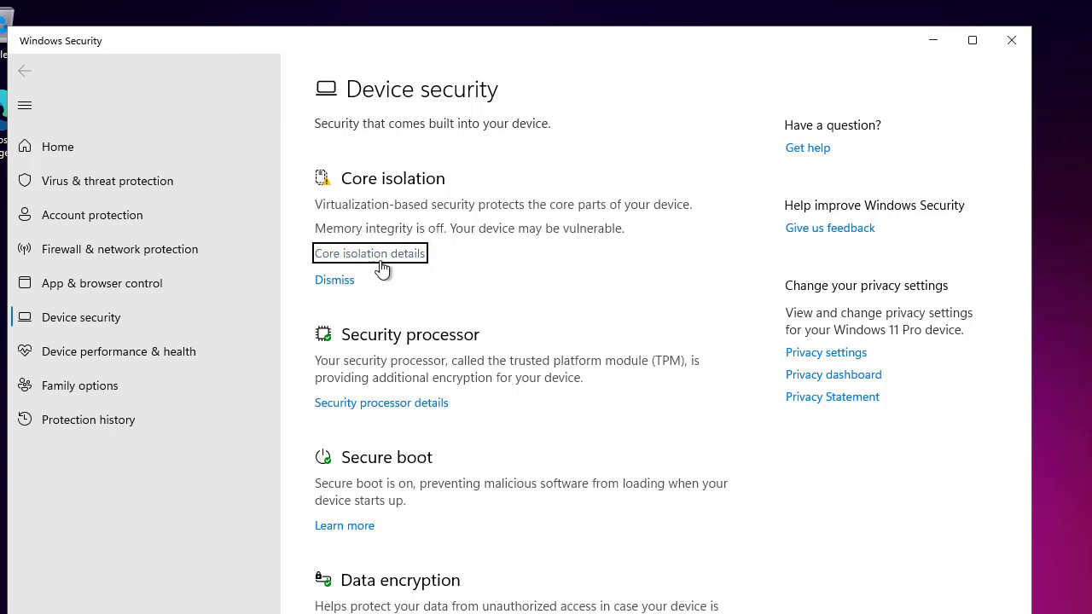
mouse_move(362, 234)
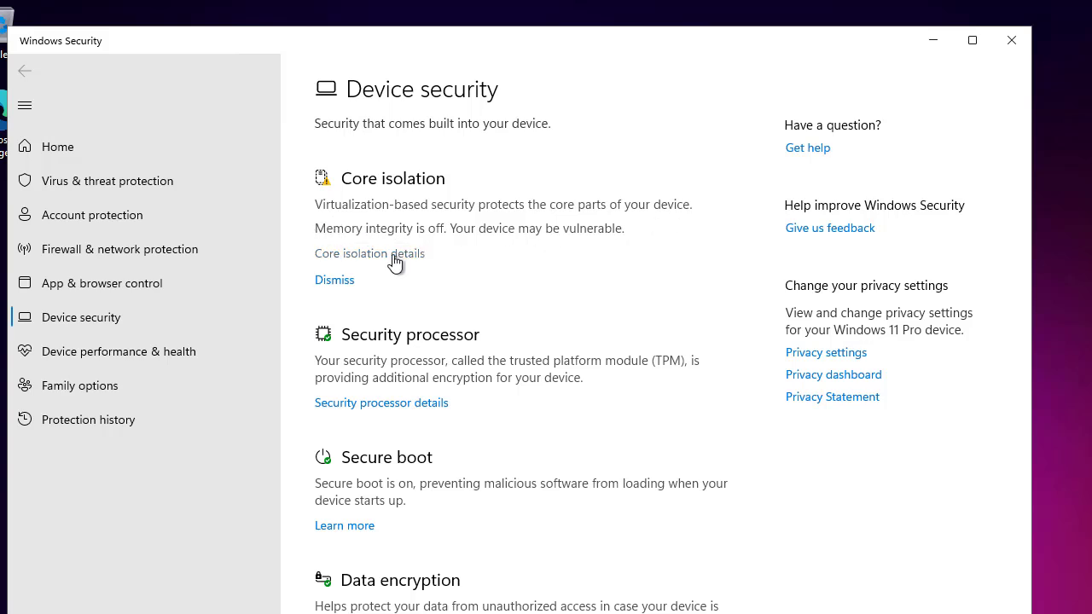
Step: Show the Core isolation details with the Memory integrity switch off
left_click(369, 253)
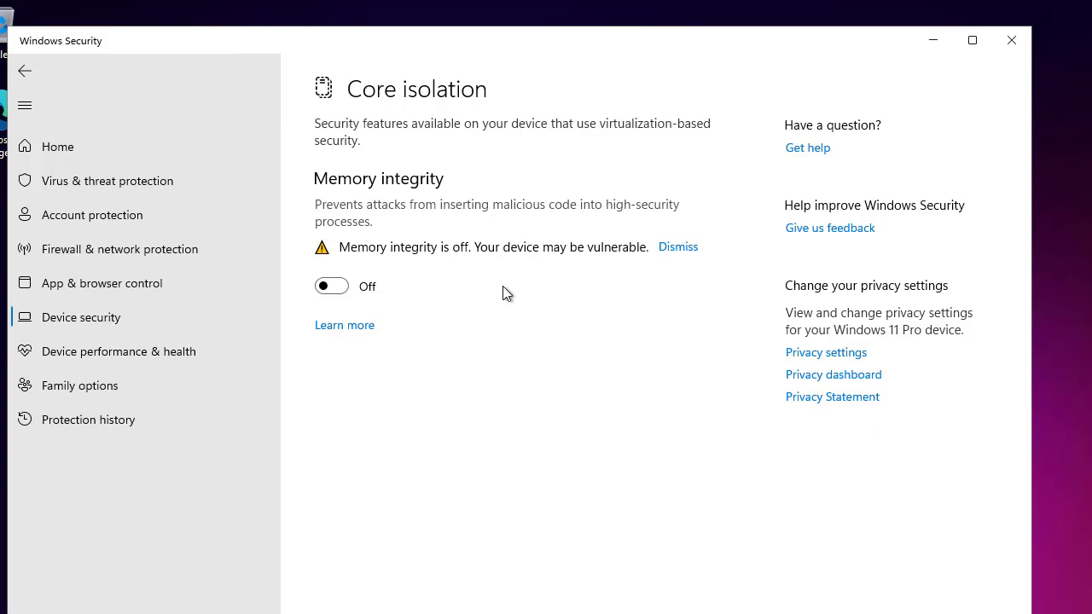
mouse_move(399, 260)
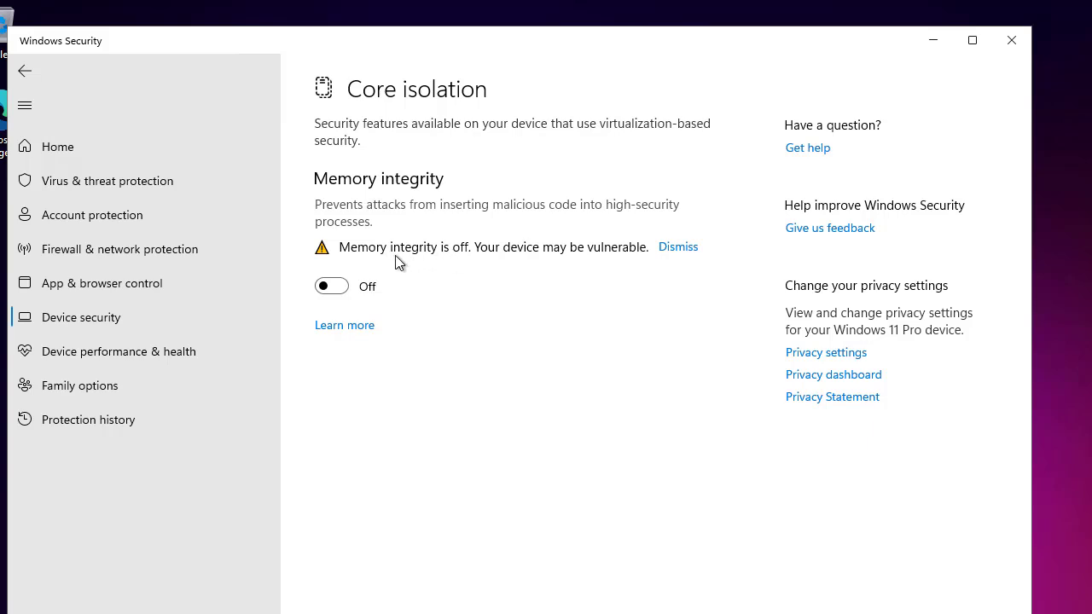
mouse_move(577, 266)
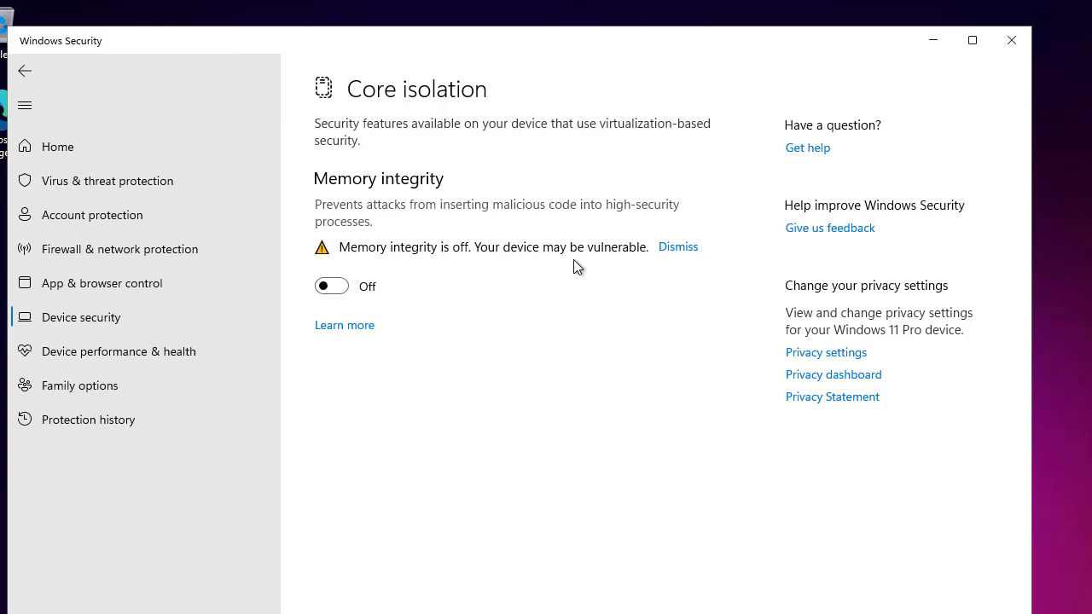
mouse_move(385, 212)
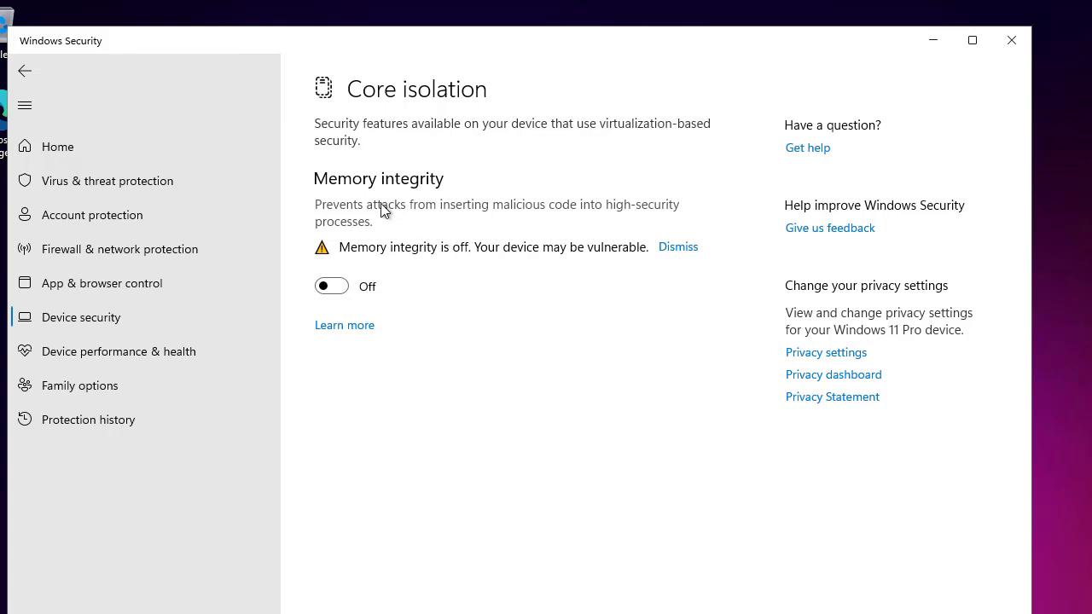
mouse_move(319, 186)
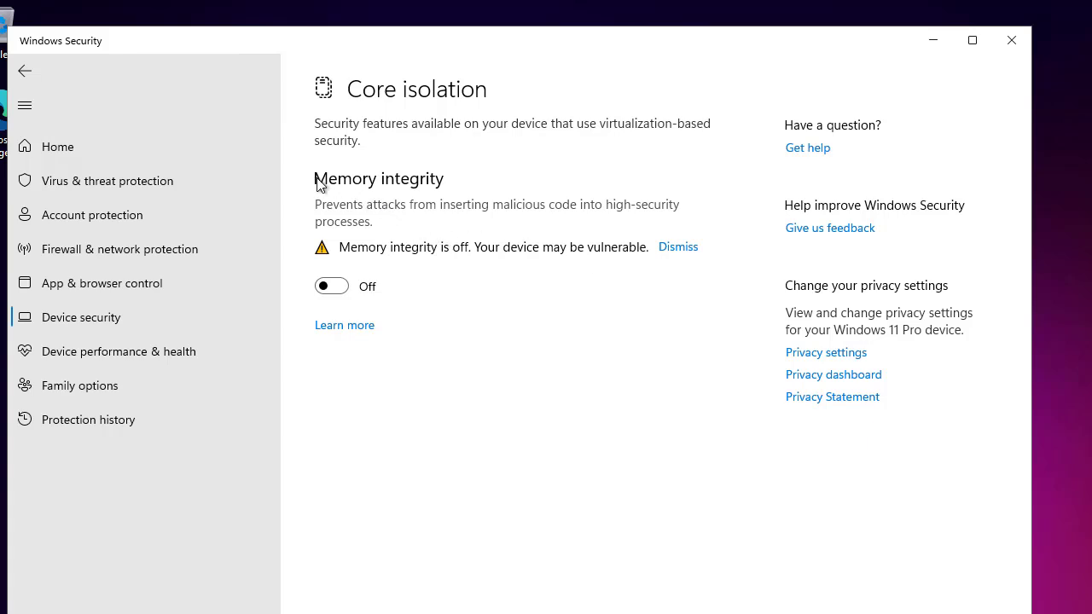
mouse_move(379, 221)
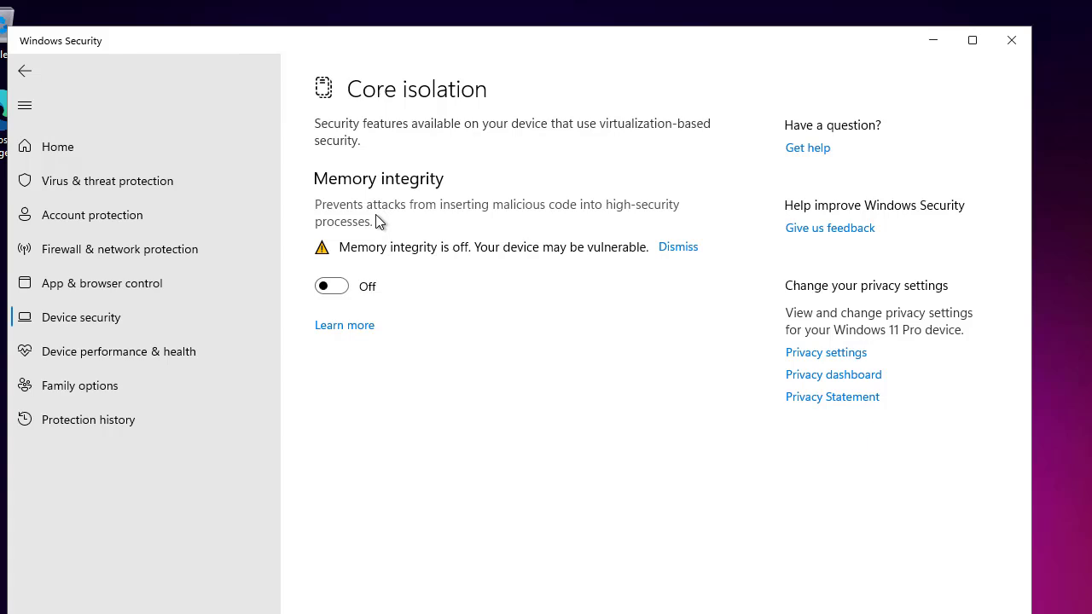
mouse_move(568, 219)
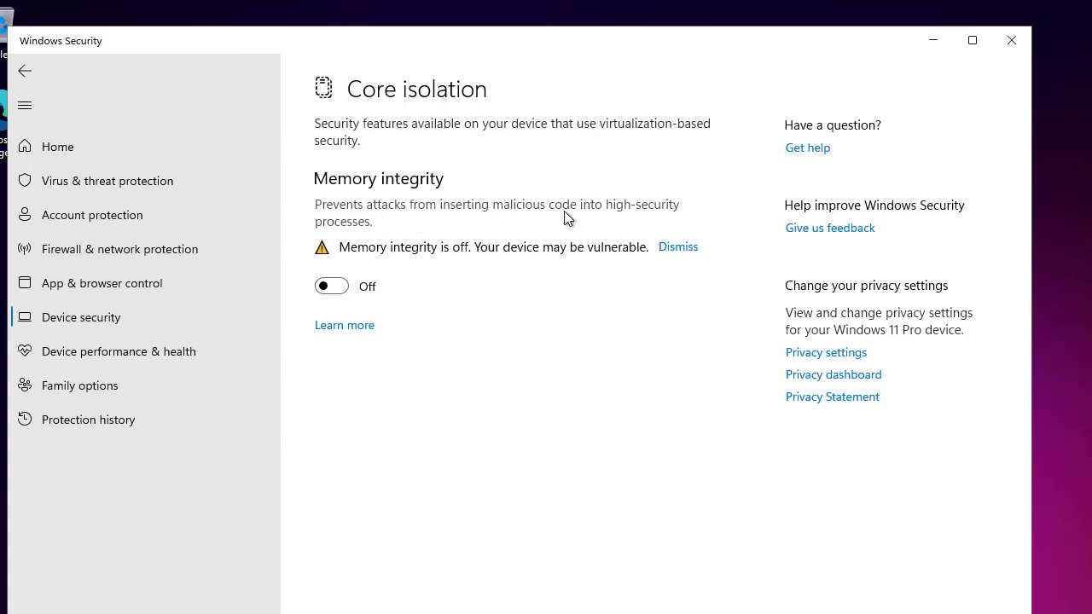
mouse_move(388, 233)
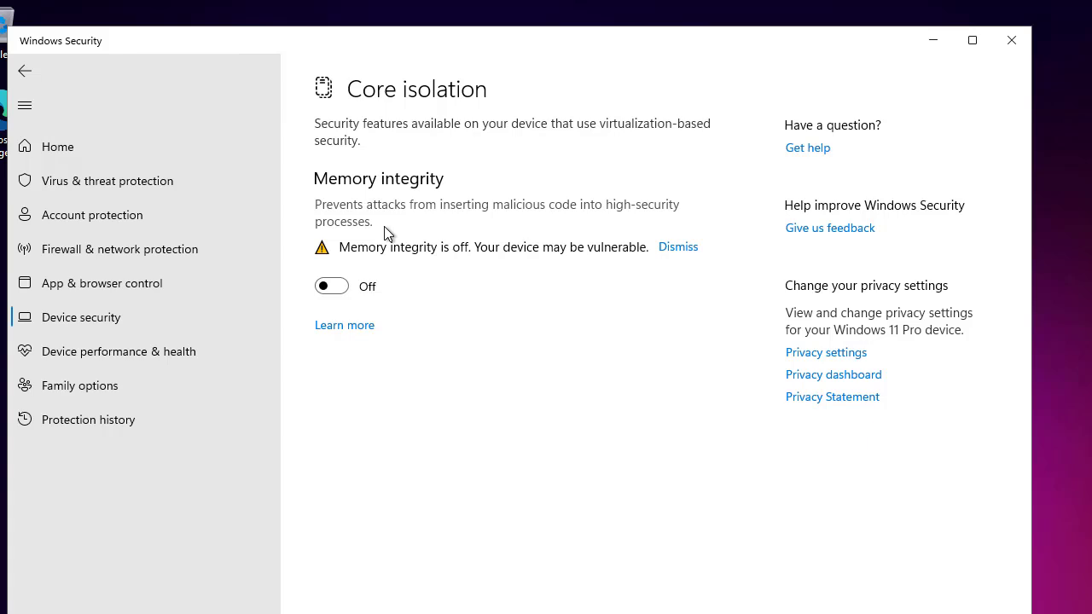
mouse_move(420, 181)
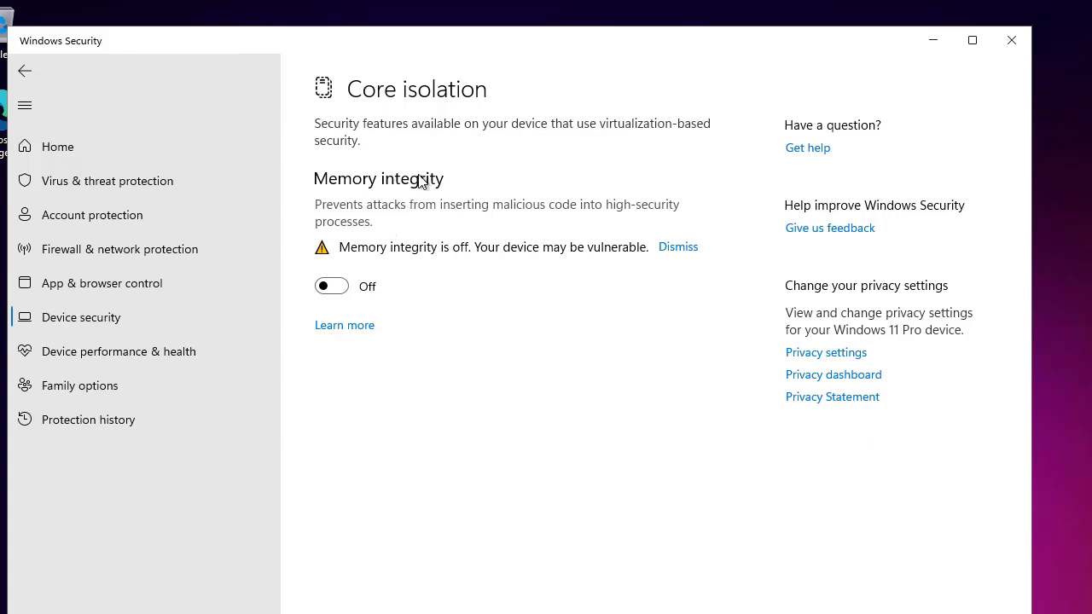
mouse_move(894, 440)
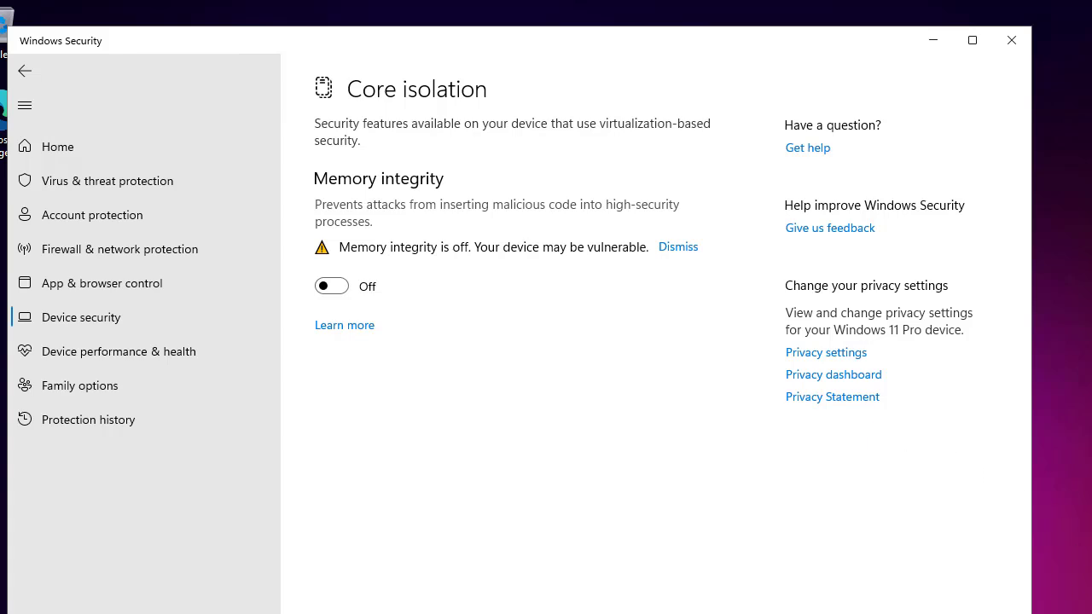
mouse_move(744, 485)
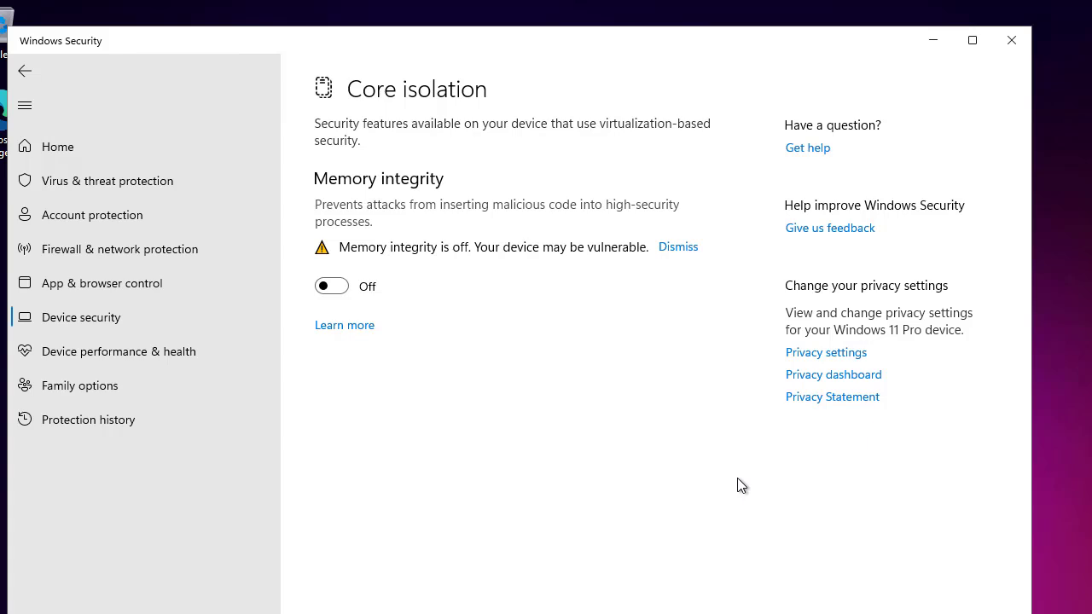
mouse_move(573, 188)
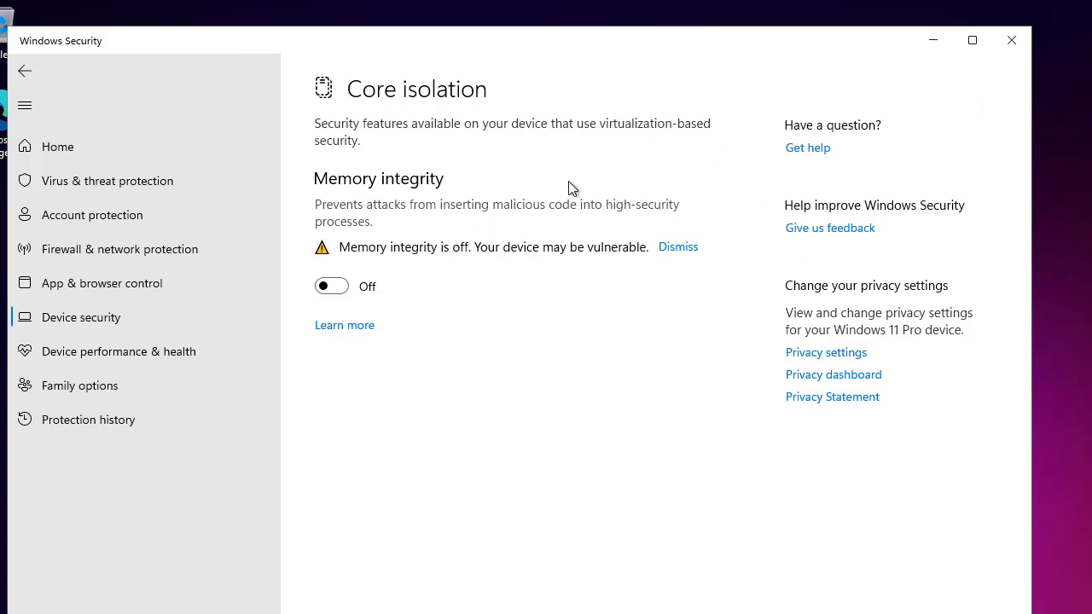
mouse_move(710, 182)
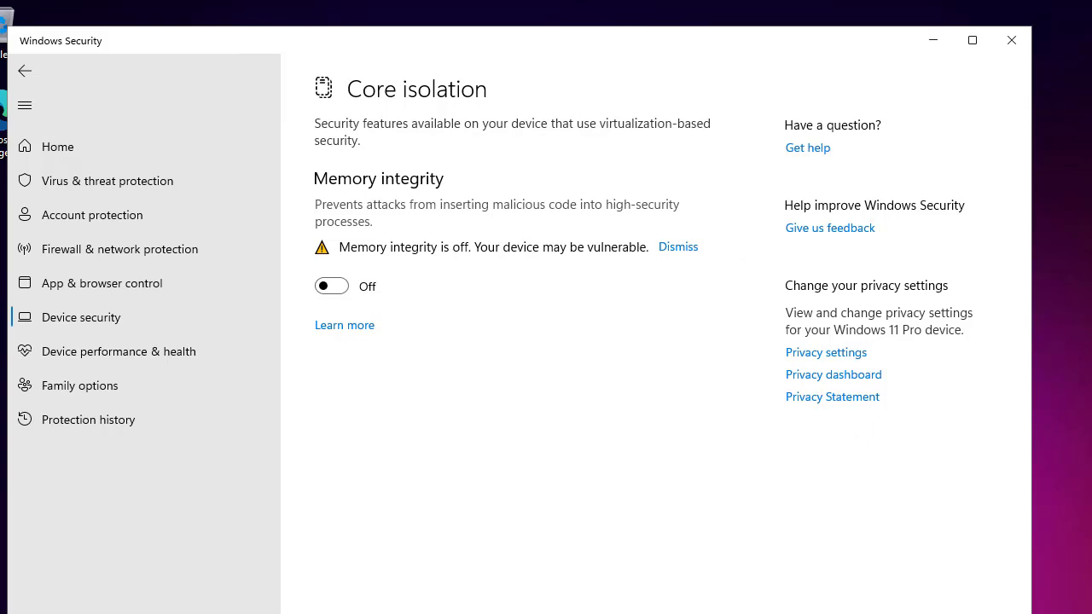
mouse_move(860, 307)
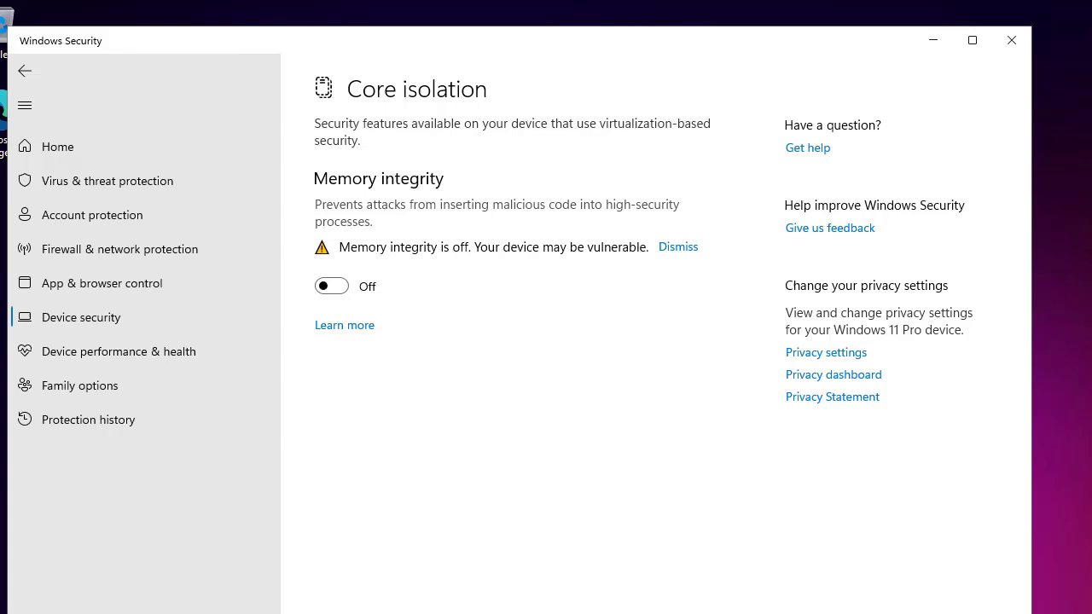
mouse_move(1088, 333)
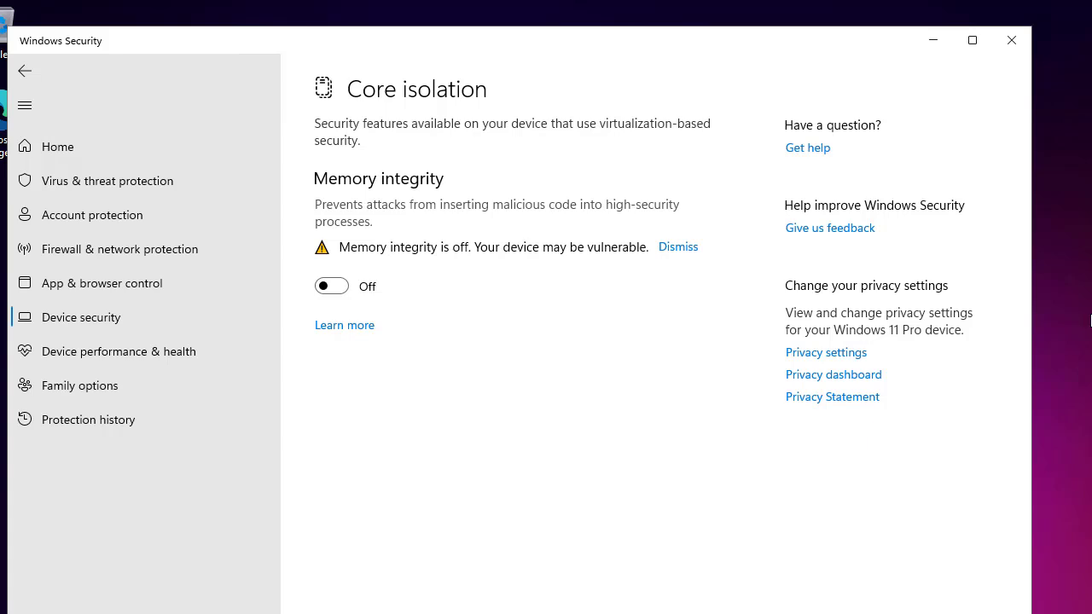
mouse_move(931, 41)
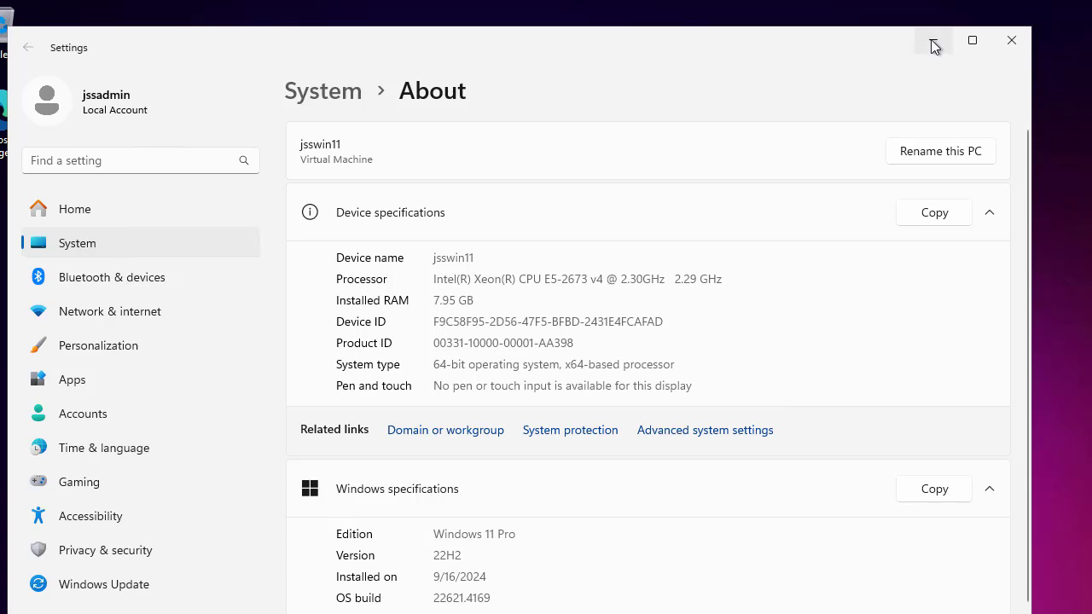
Step: Minimize Windows Security, leaving the desktop showing
left_click(932, 41)
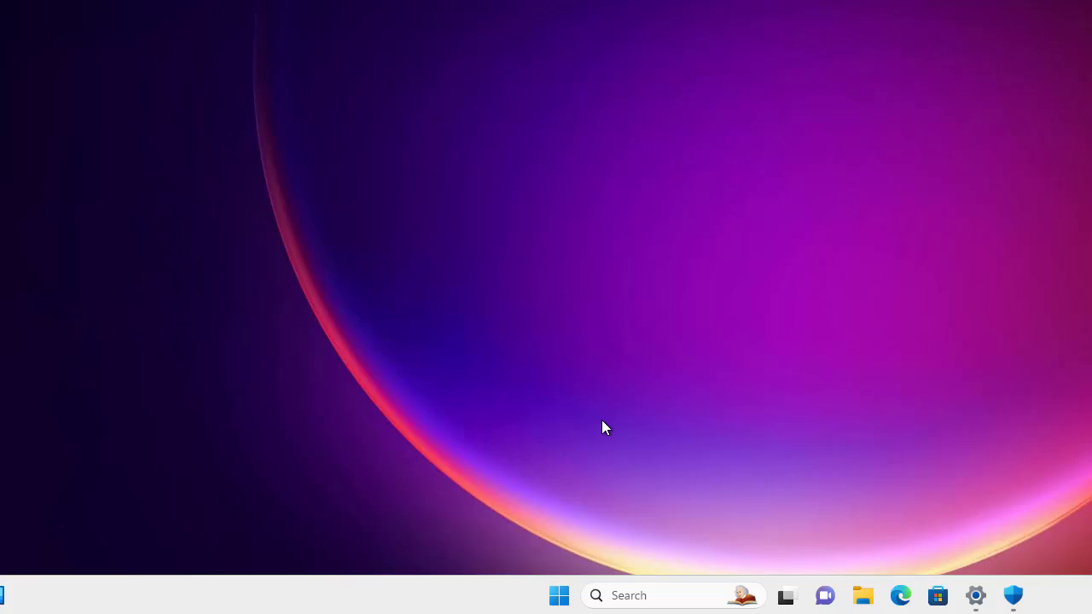
mouse_move(273, 595)
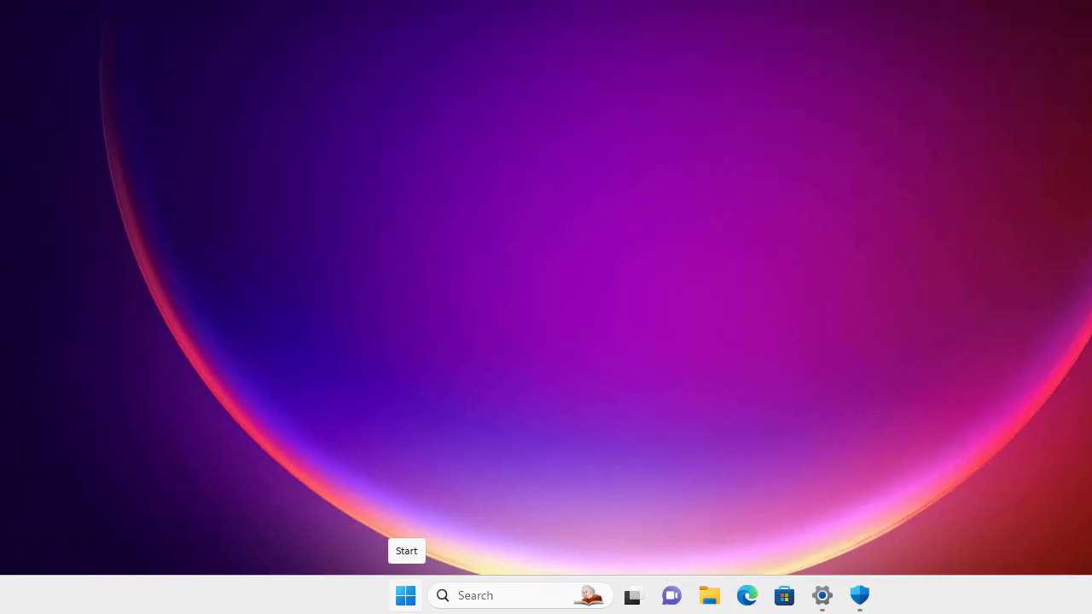
mouse_move(854, 491)
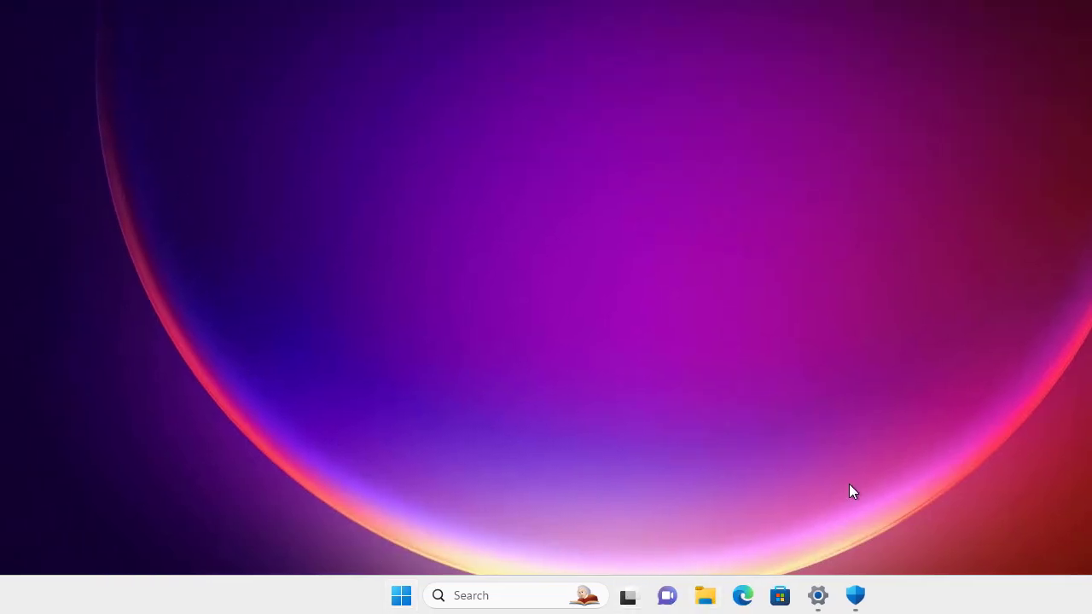
Step: Launch File Explorer from the centred taskbar onto its Home view
left_click(705, 595)
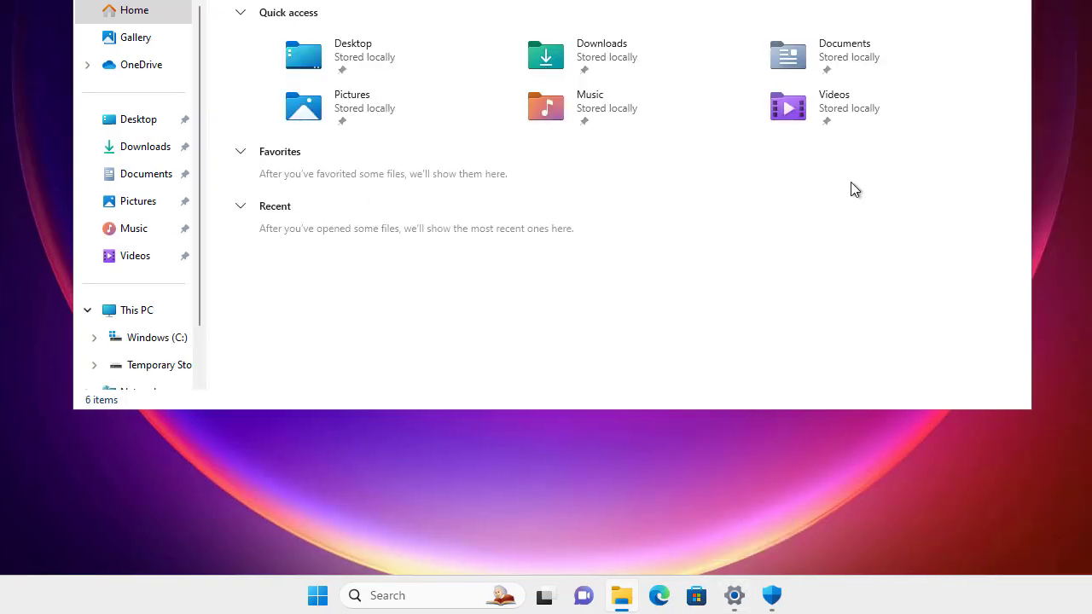
mouse_move(869, 188)
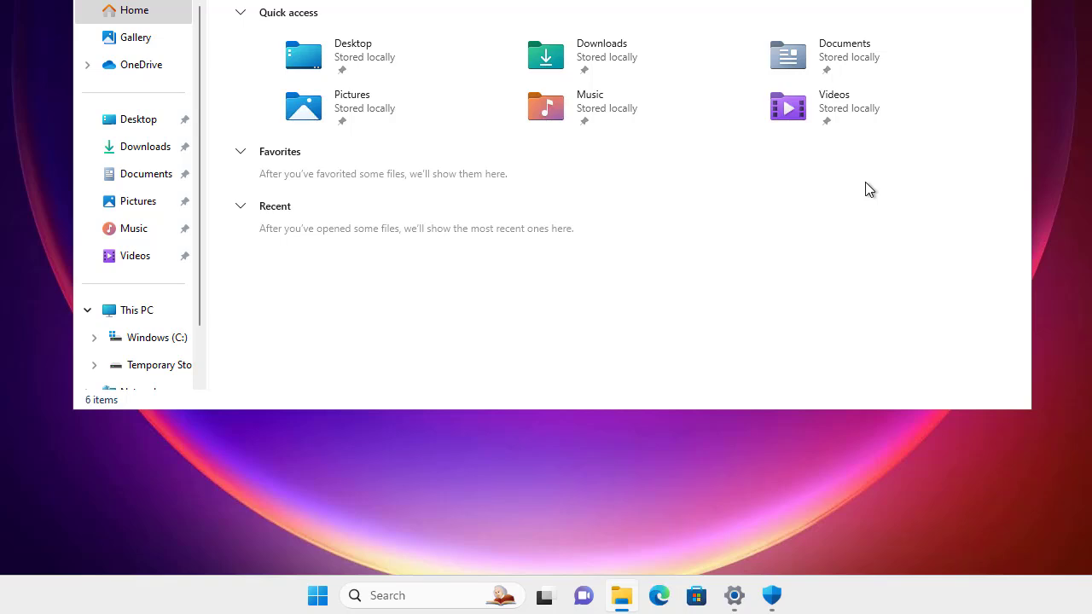
mouse_move(939, 213)
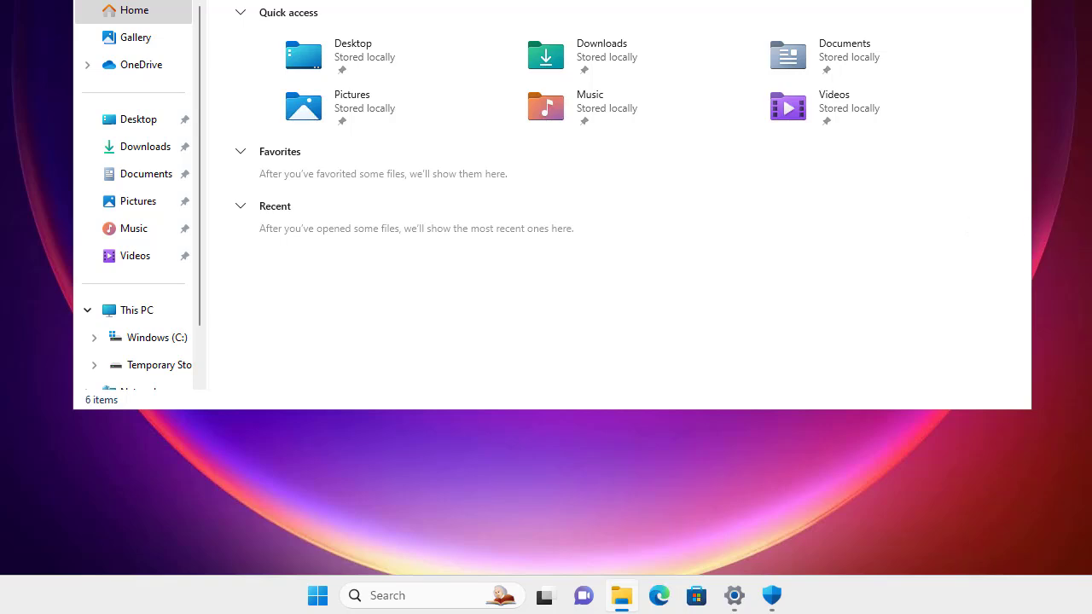
mouse_move(732, 475)
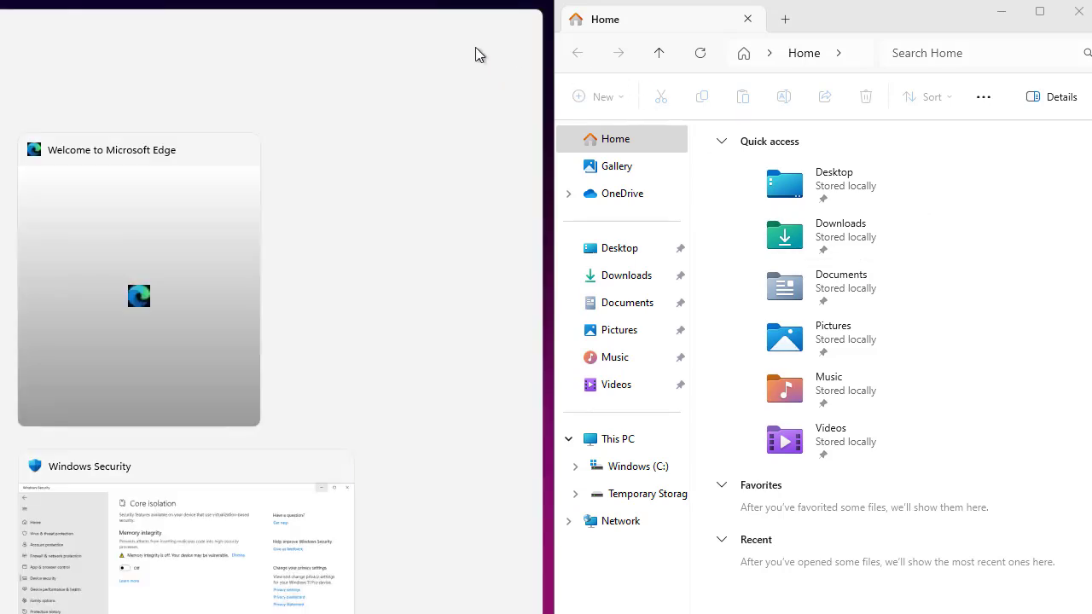
mouse_move(510, 177)
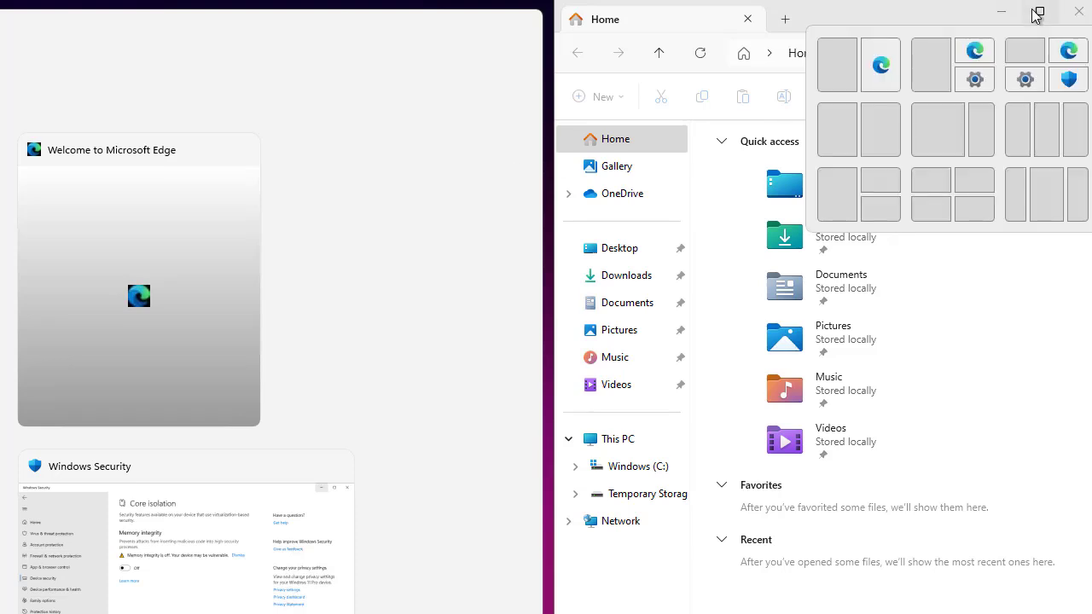
mouse_move(931, 181)
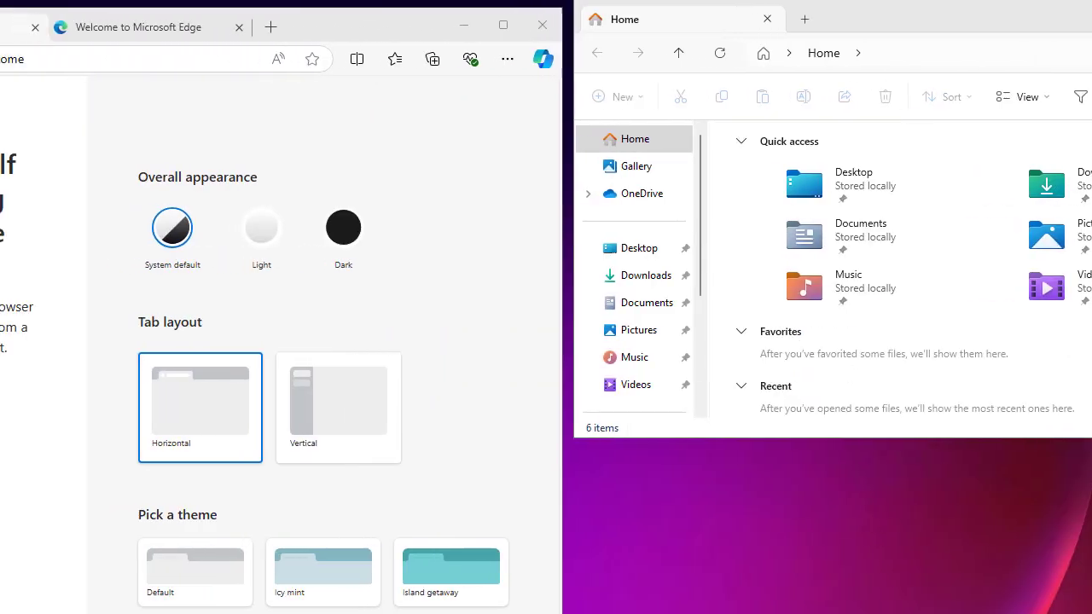
Step: Start a four-quarter snap layout from the window's title bar
left_click(516, 27)
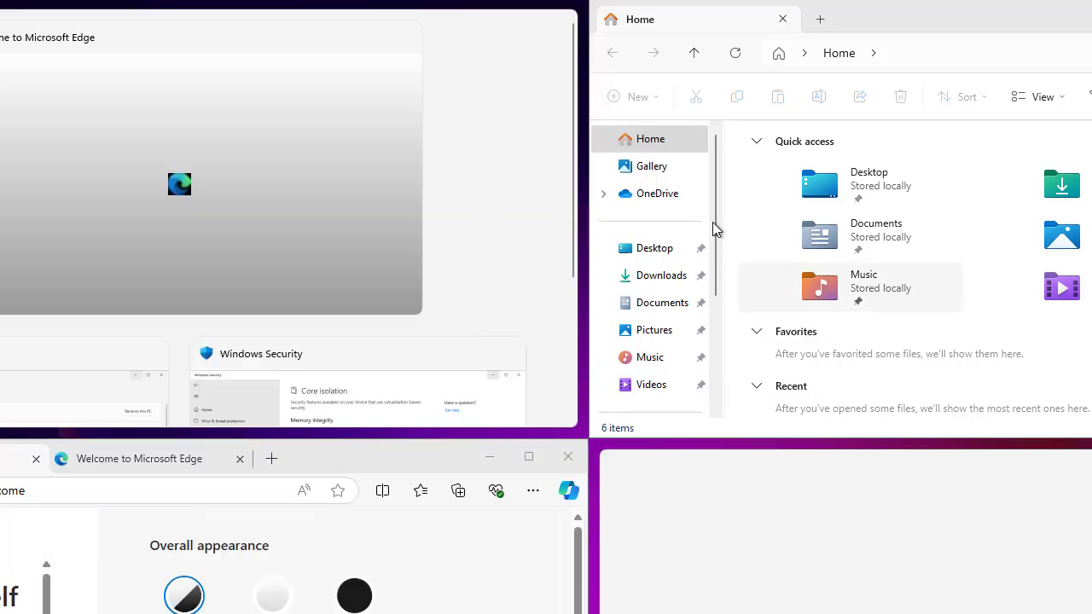
Step: Scroll the Snap Assist choices offered for the remaining empty quarter
scroll("down", 3)
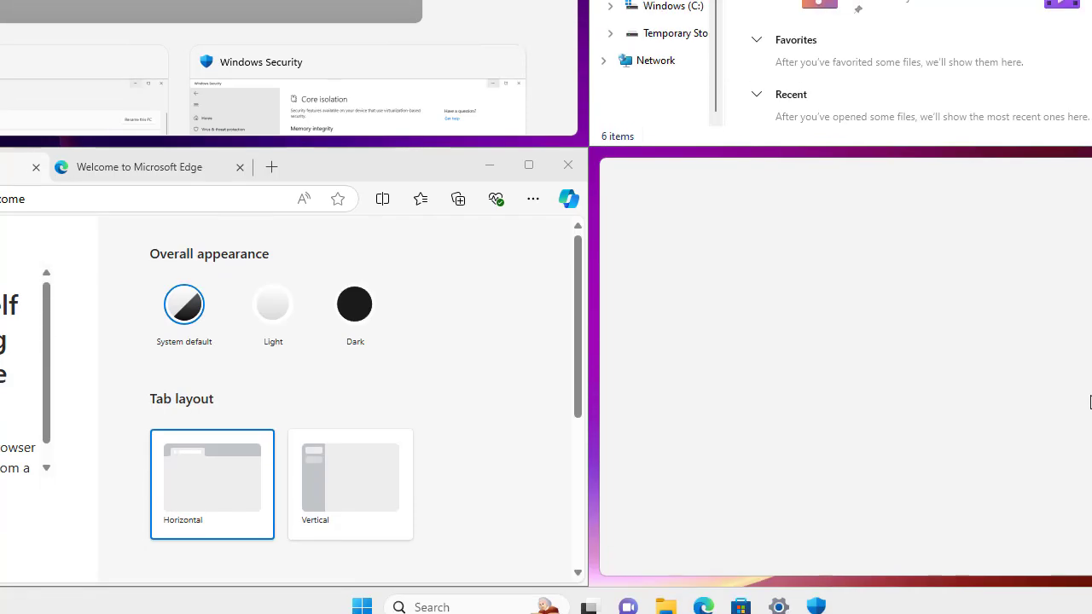
mouse_move(993, 341)
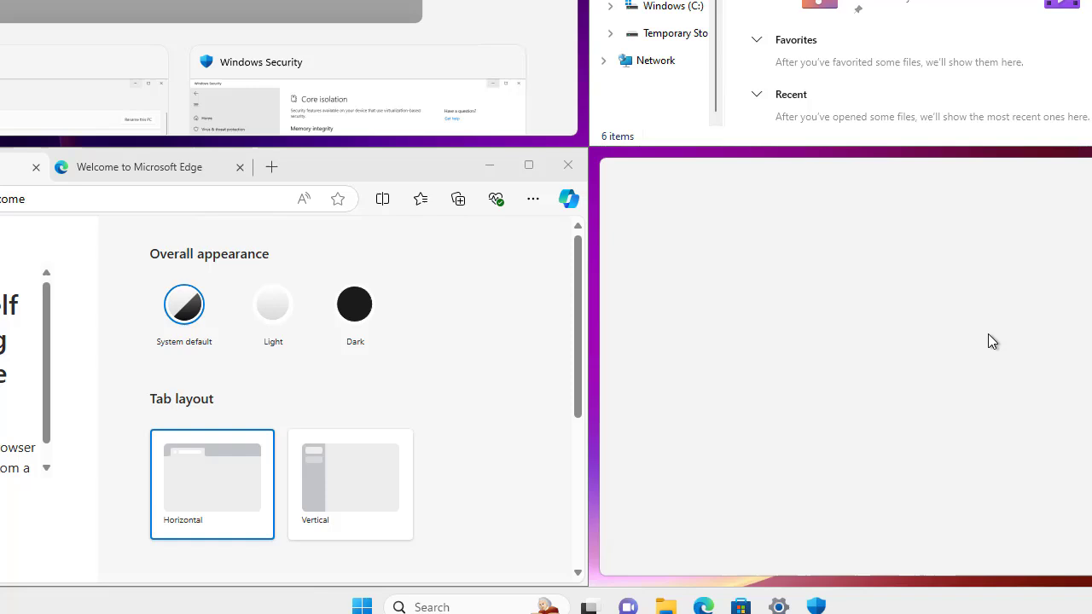
mouse_move(616, 601)
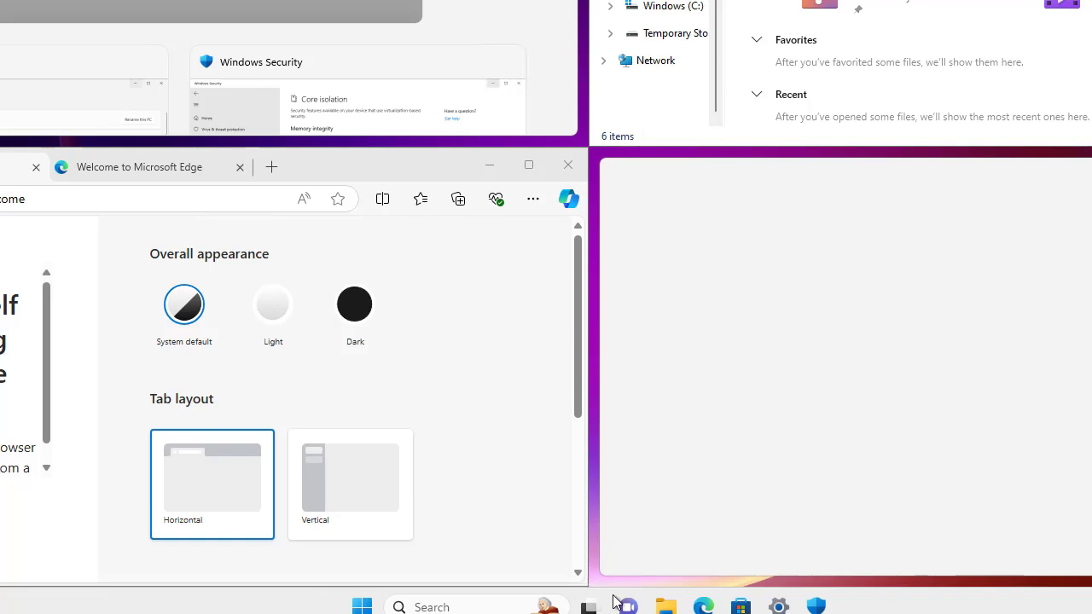
mouse_move(611, 570)
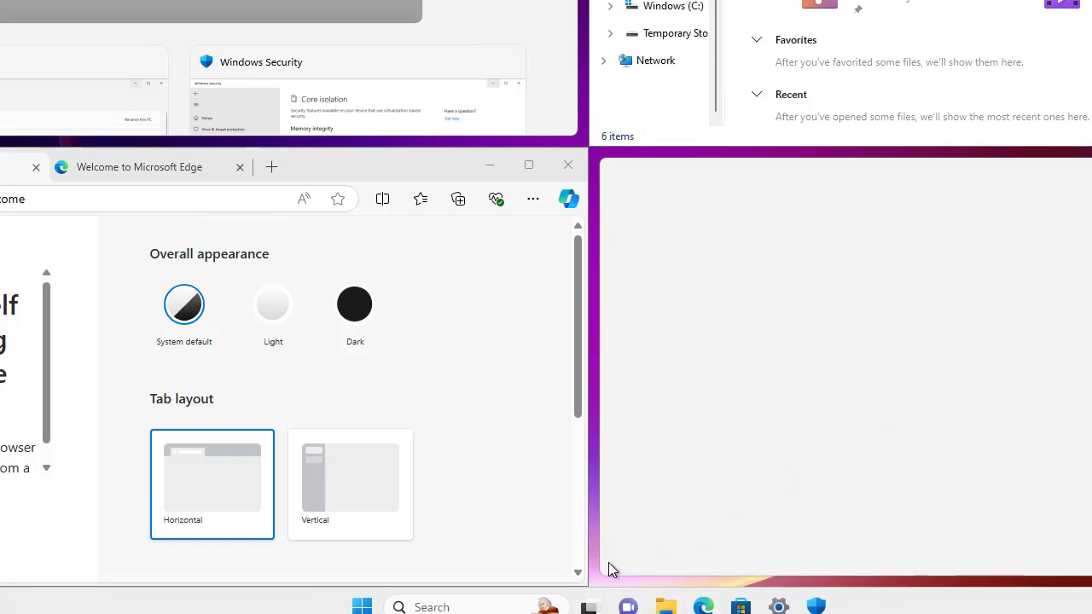
mouse_move(633, 544)
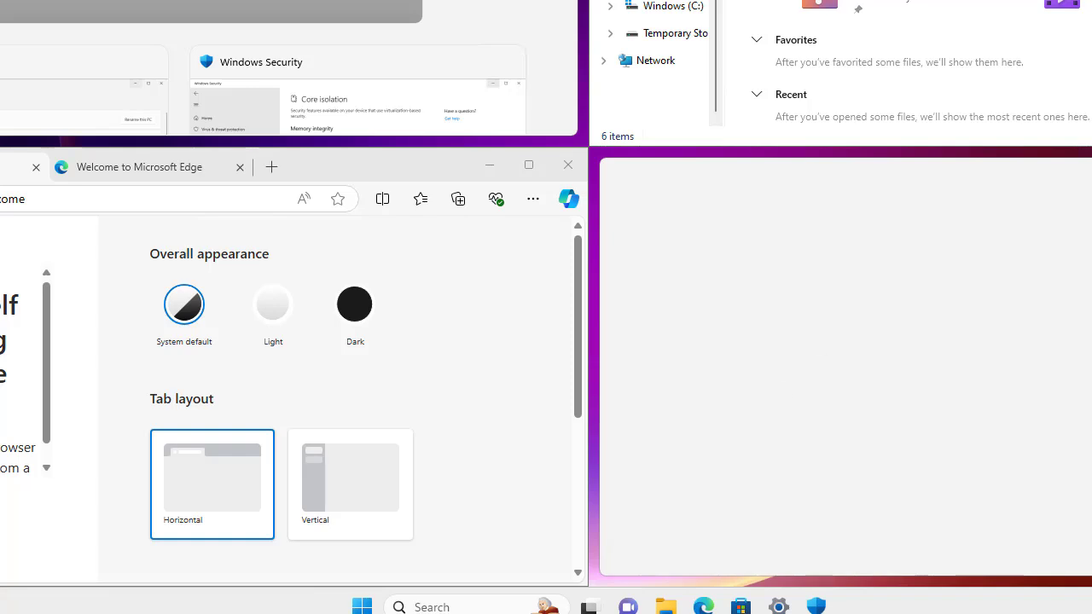
mouse_move(826, 312)
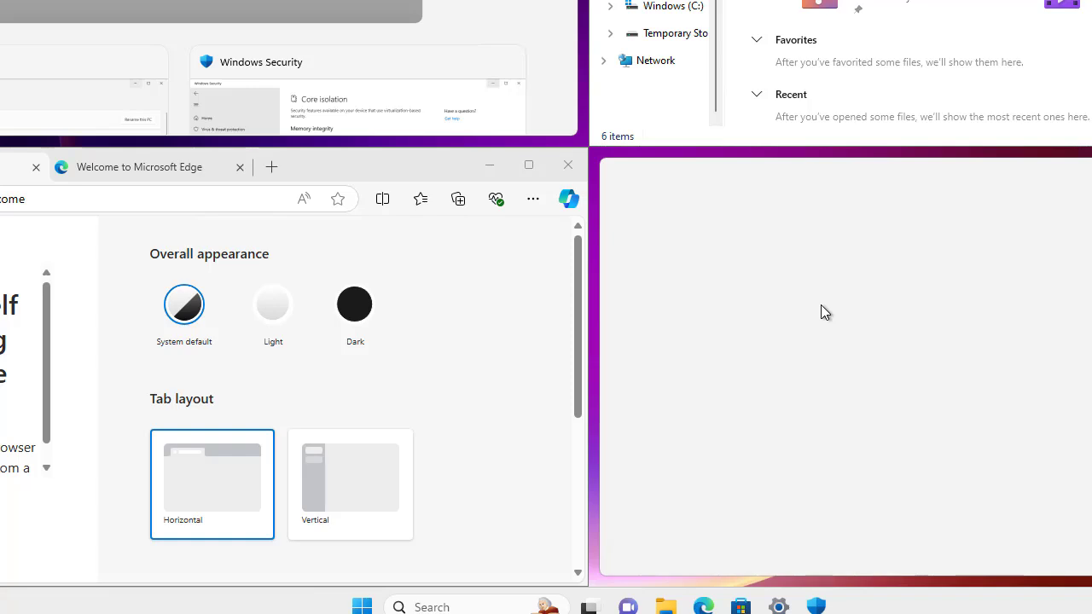
mouse_move(820, 345)
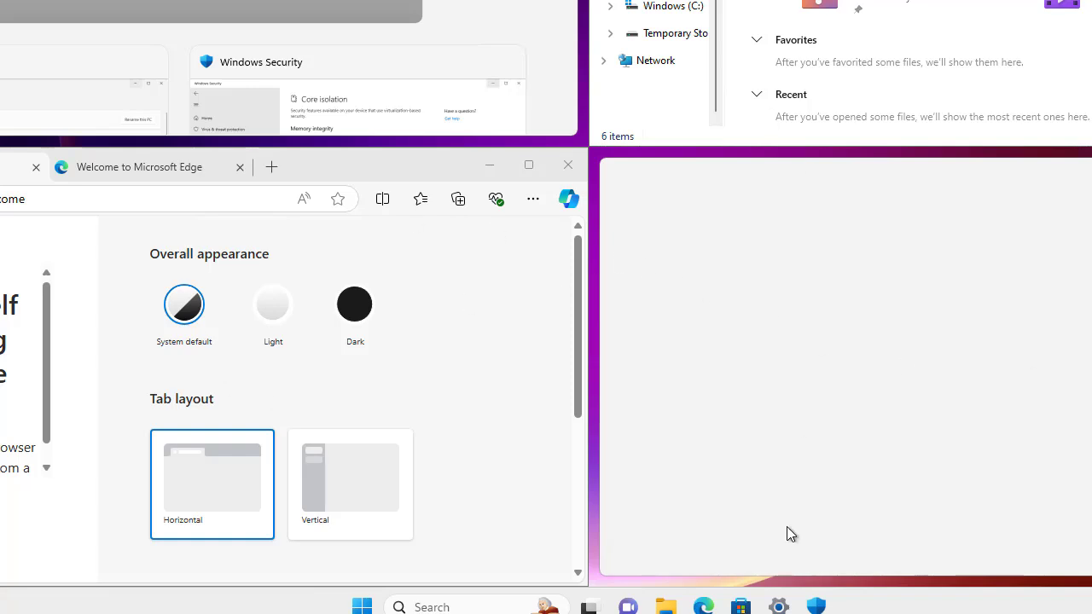
mouse_move(737, 372)
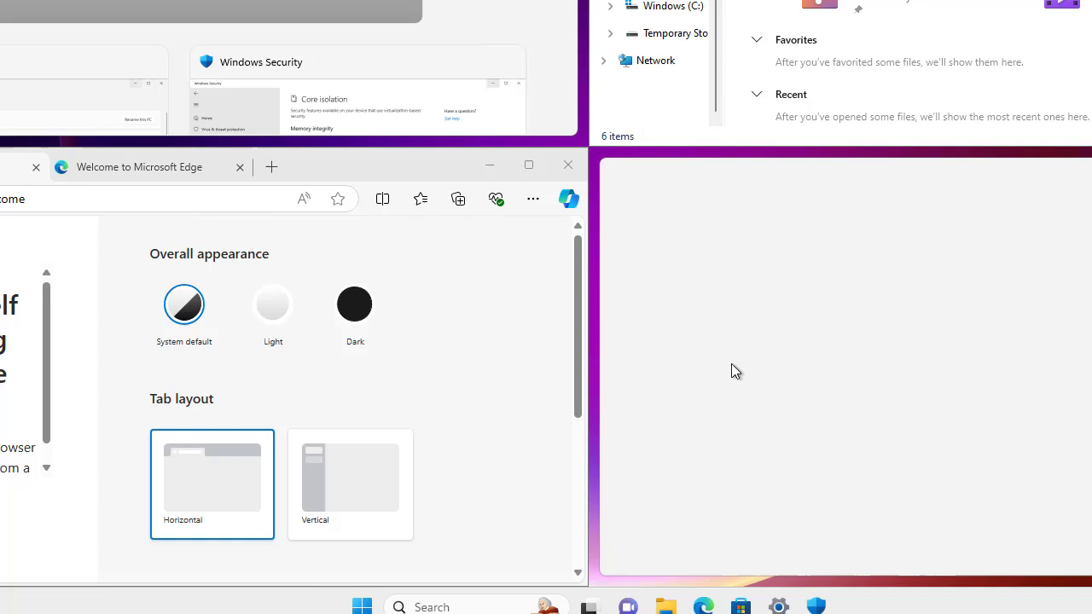